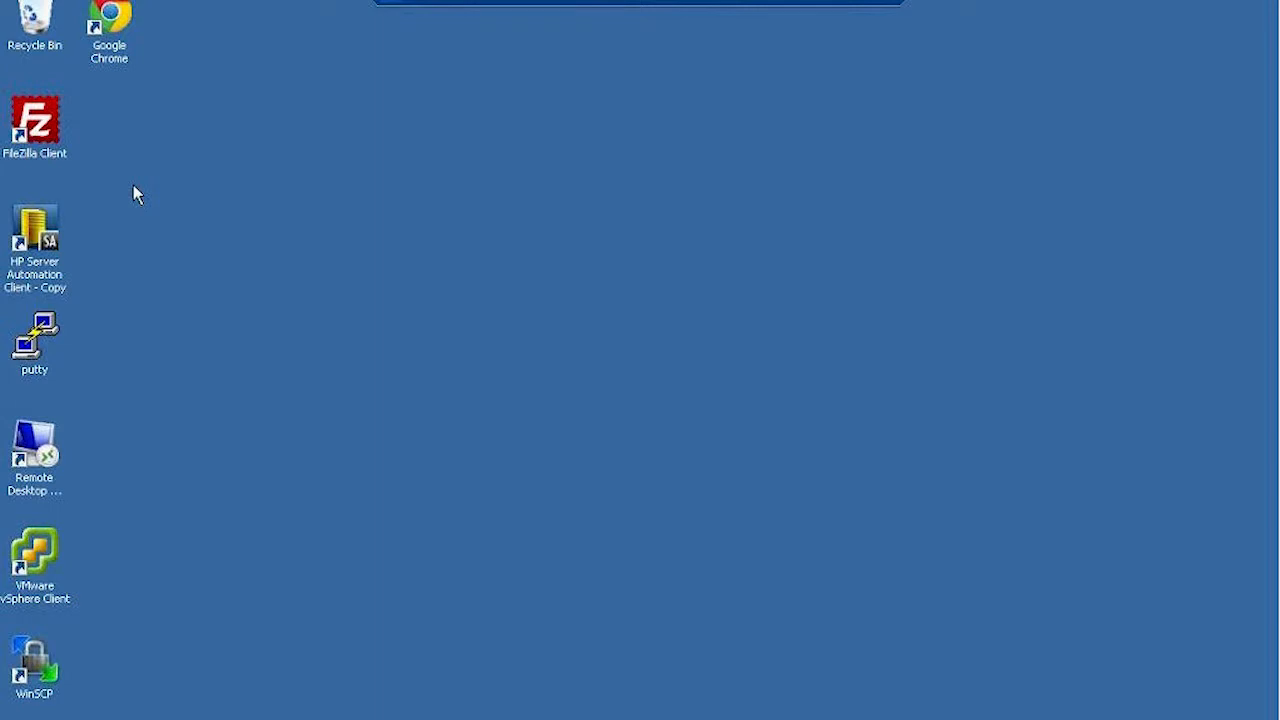
pyautogui.moveTo(40, 235)
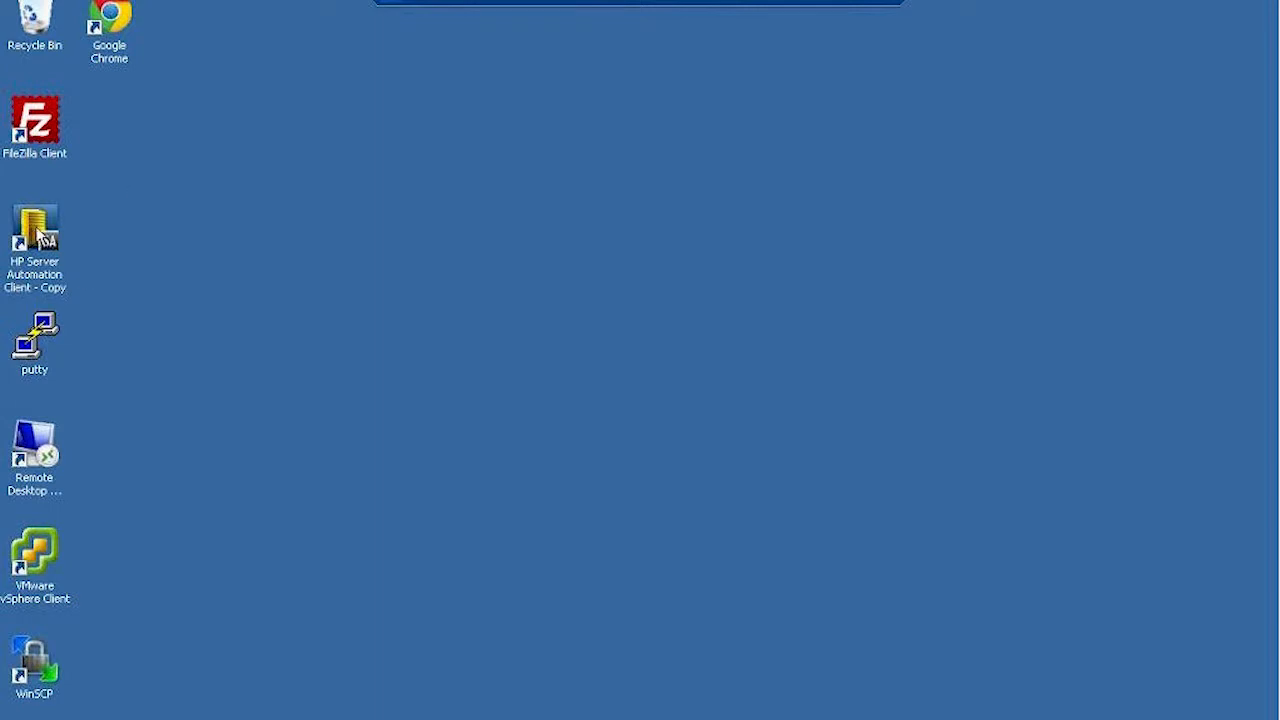
# Step: Launch the Server Automation Client and log in to core server 192.168.1.45
pyautogui.doubleClick(34, 230)
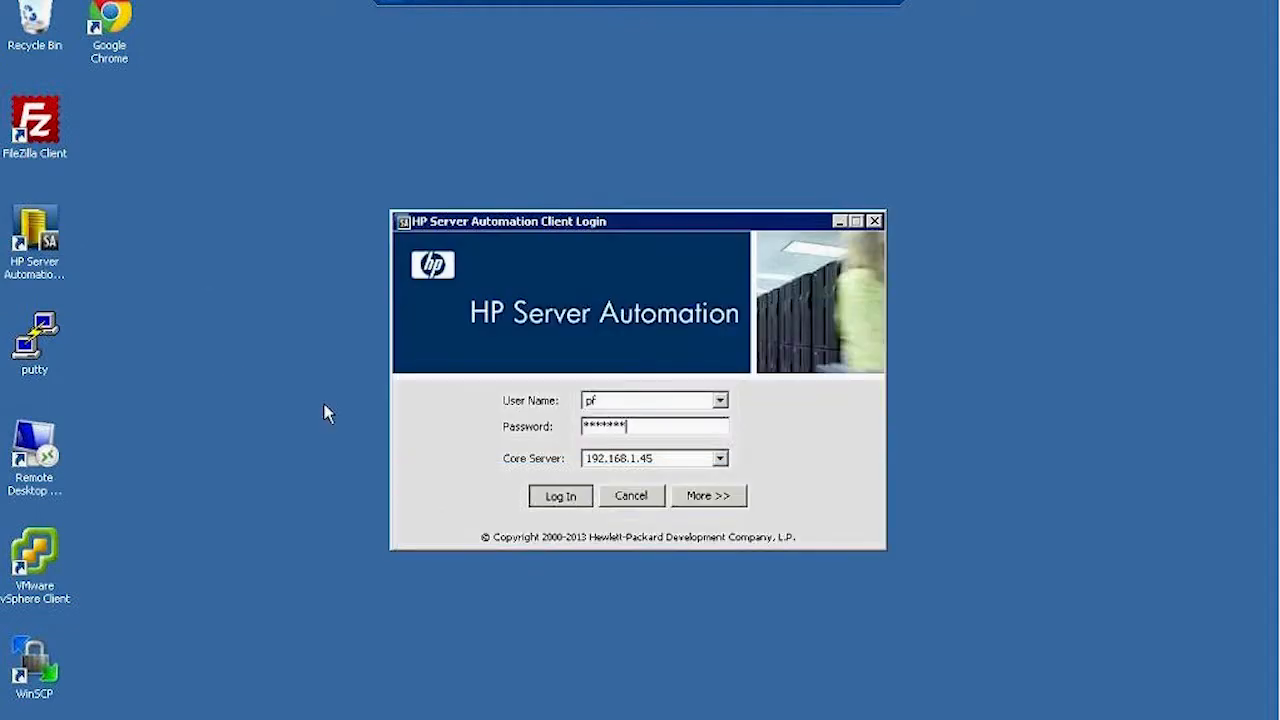
pyautogui.click(560, 495)
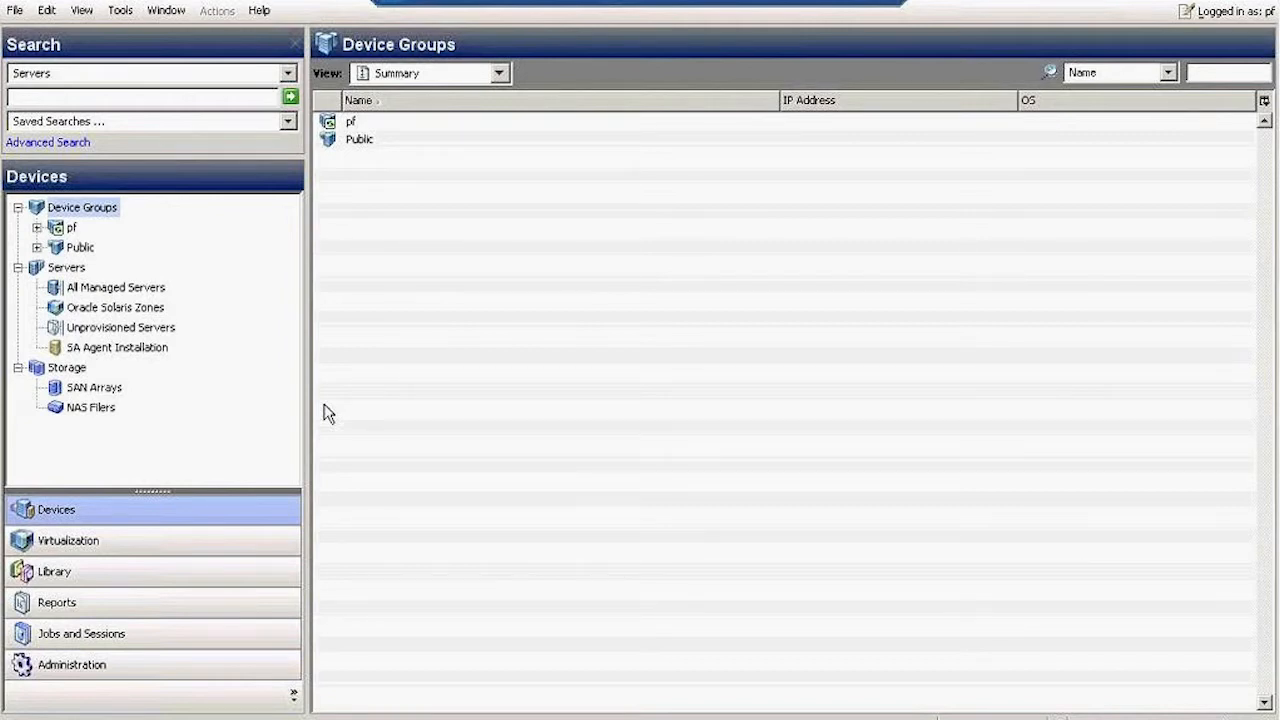
pyautogui.moveTo(371, 261)
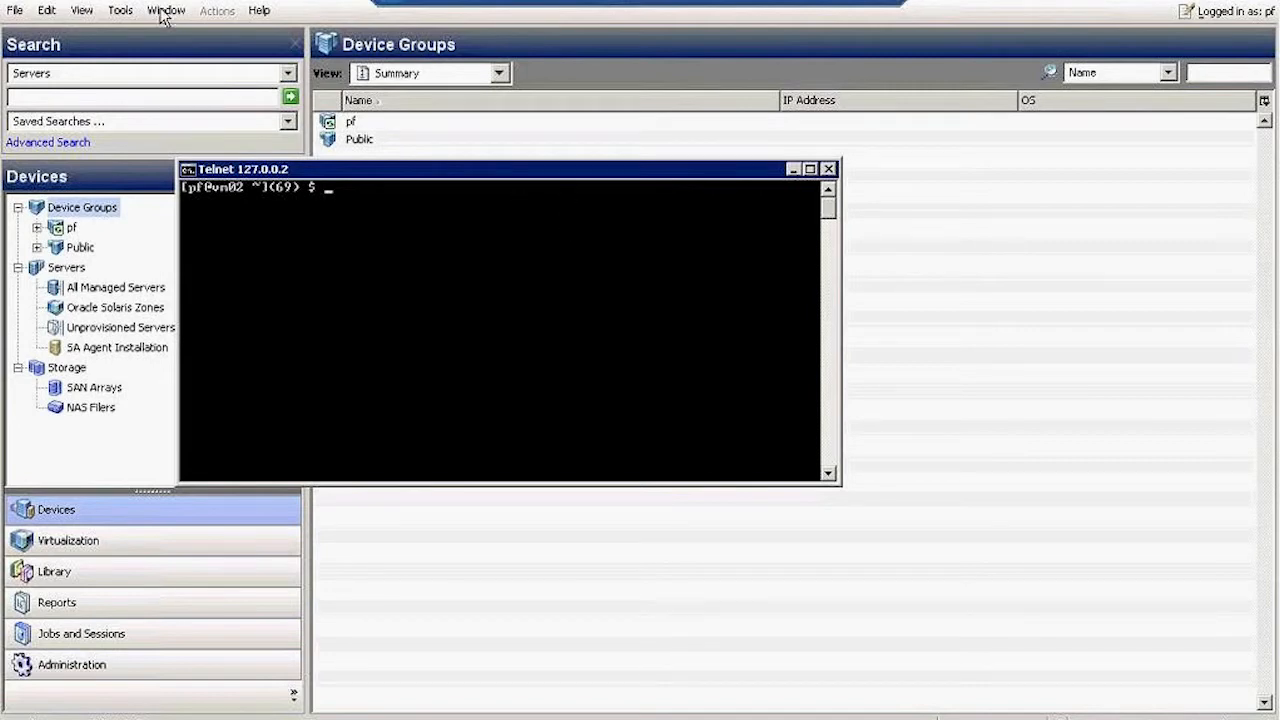
# Step: Return to the main window and list All Managed Servers from the Devices tree
pyautogui.click(120, 10)
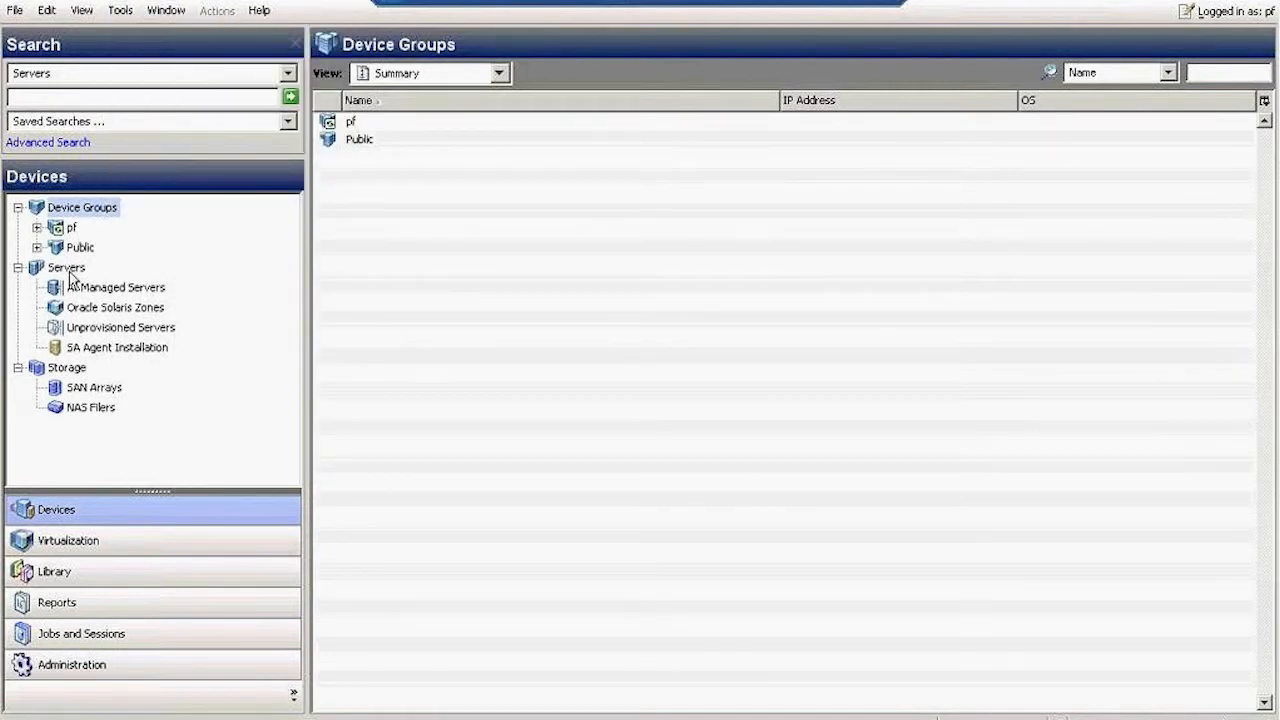
pyautogui.click(116, 287)
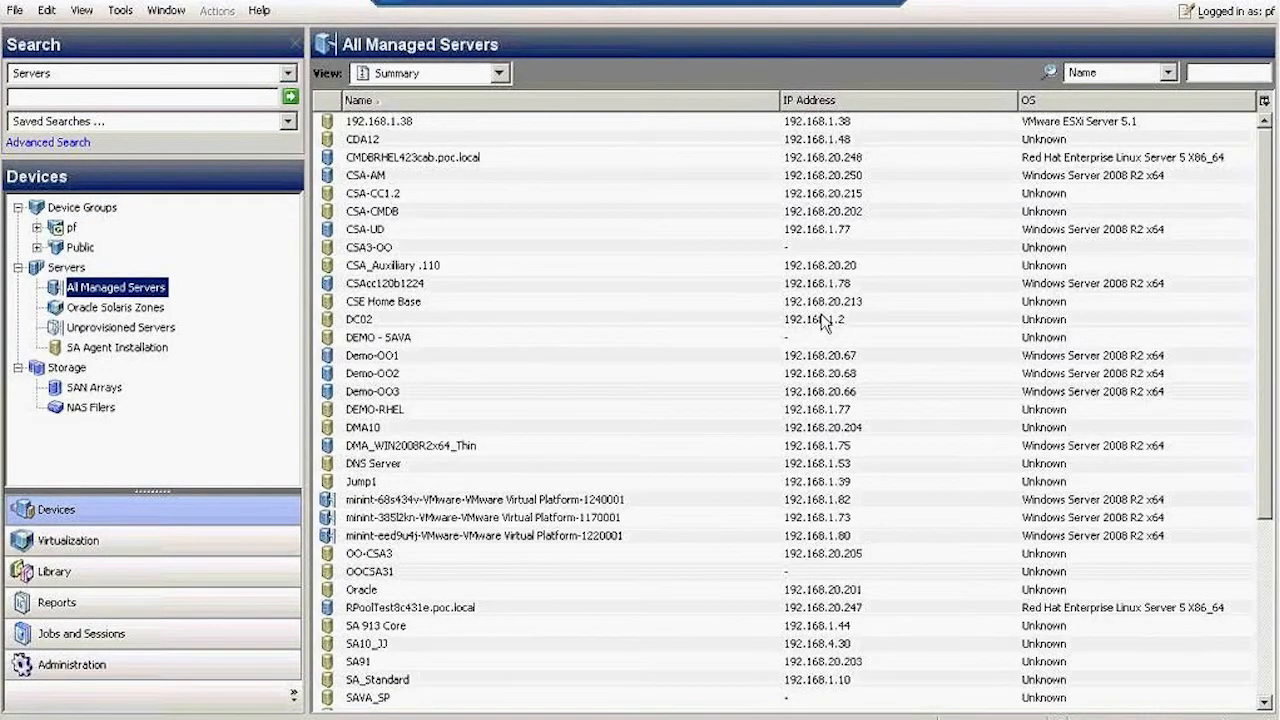
# Step: Scroll down the All Managed Servers list to reveal entries through vrouter
pyautogui.scroll(-3)
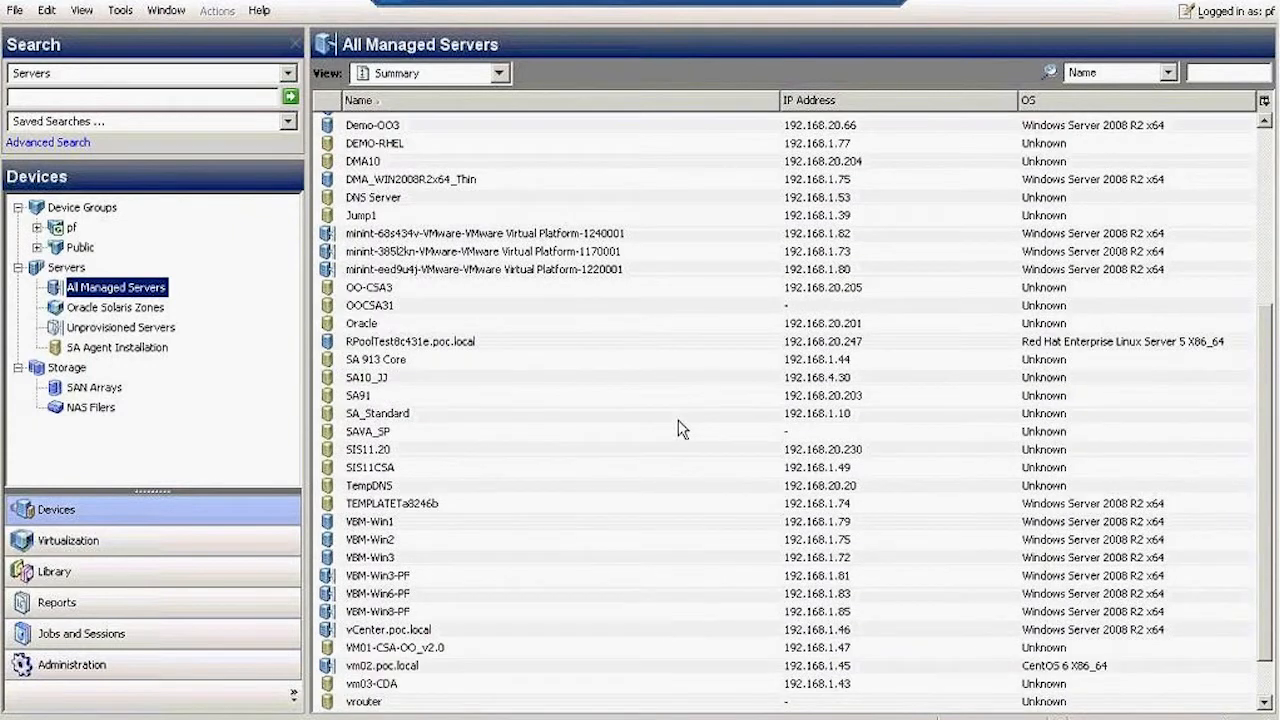
pyautogui.moveTo(385, 614)
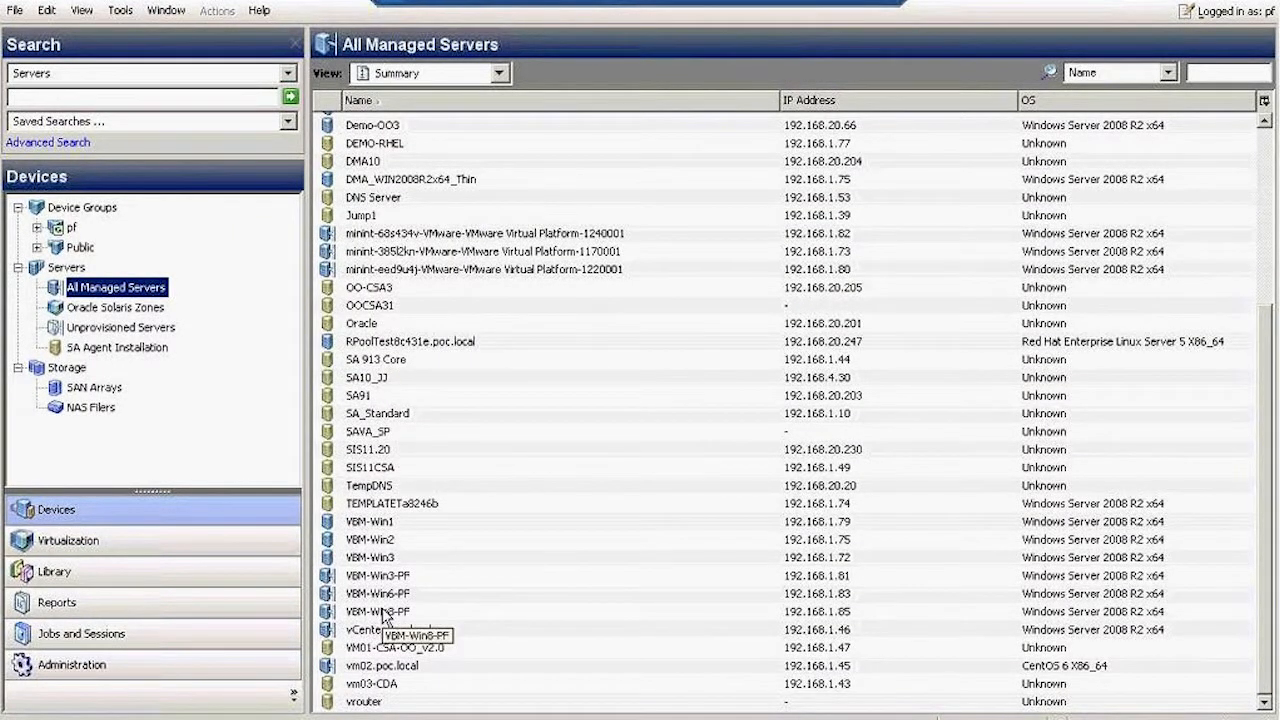
pyautogui.moveTo(390, 605)
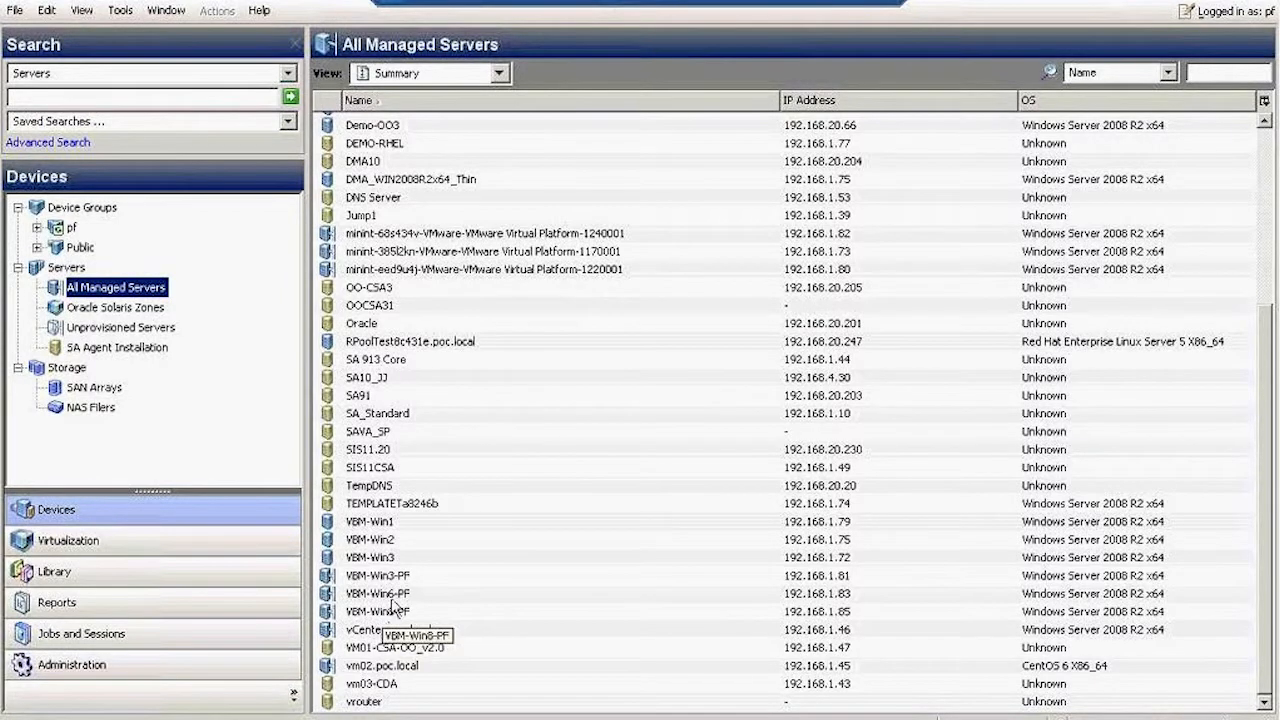
pyautogui.moveTo(585, 552)
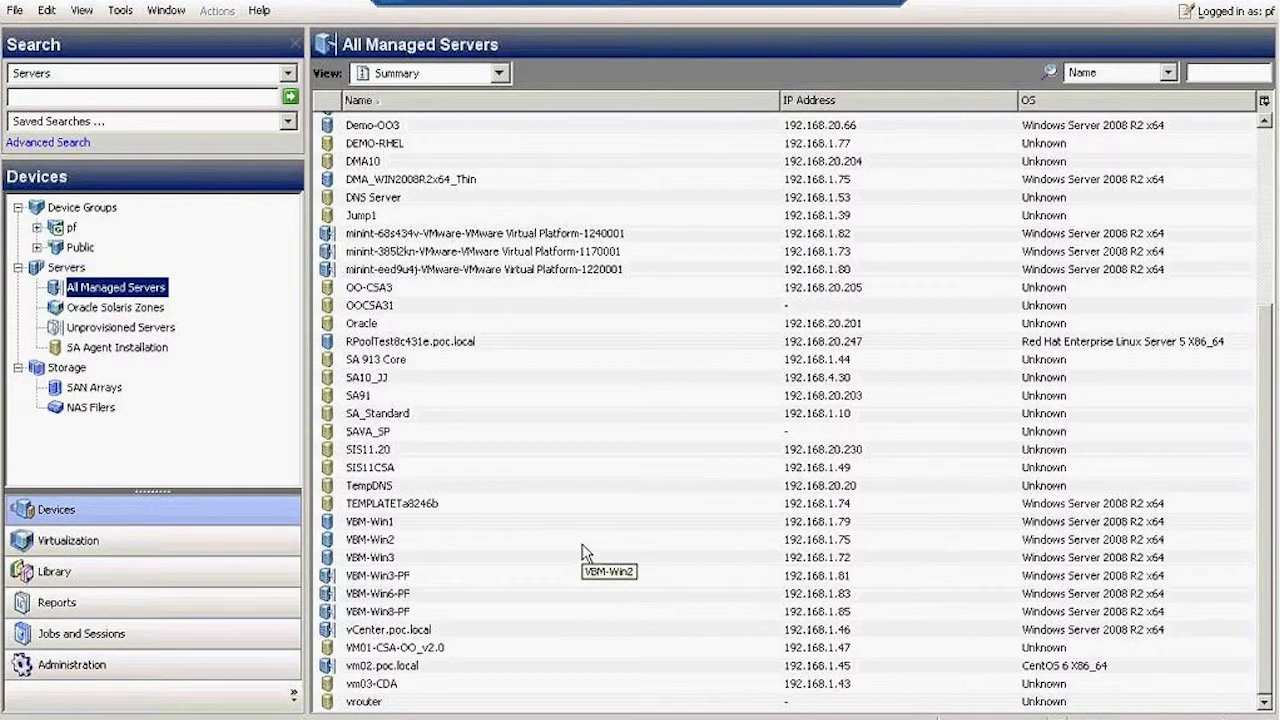
pyautogui.moveTo(613, 376)
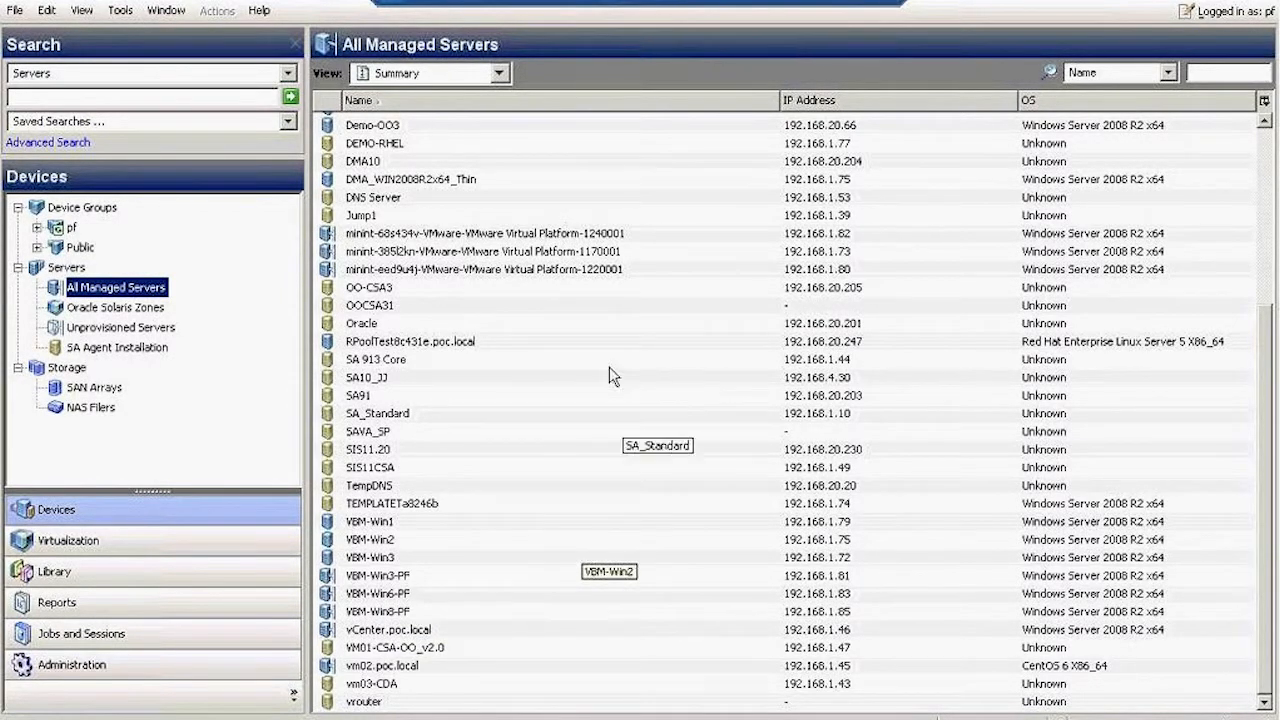
pyautogui.moveTo(480, 238)
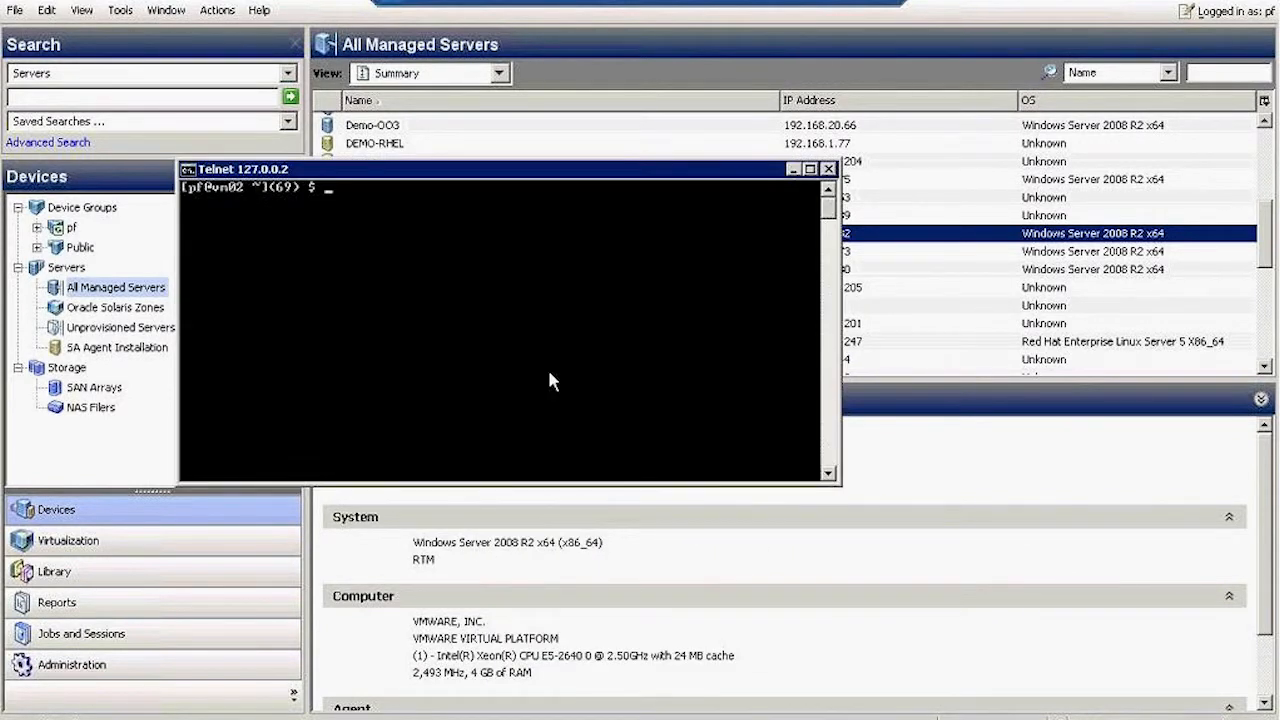
# Step: Run cd /, pwd, cd /opsw and ls to list Server, Group, Library and Script
pyautogui.write('cd')
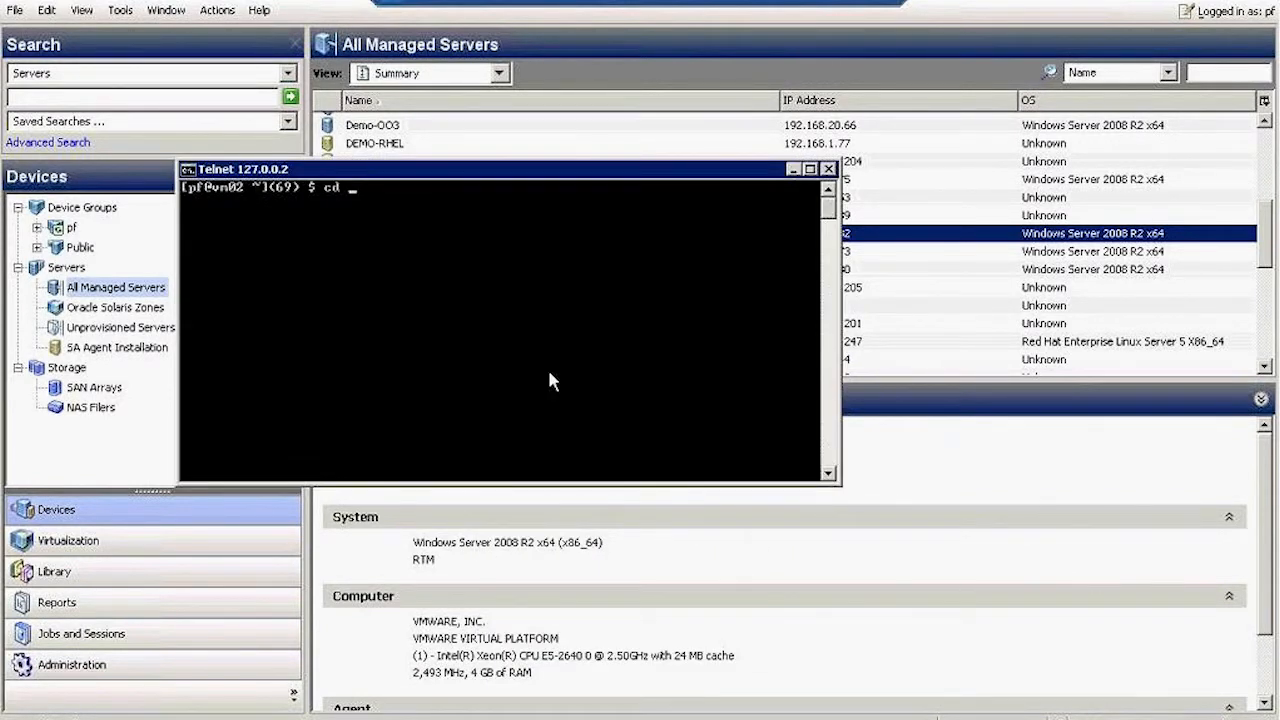
pyautogui.write('/')
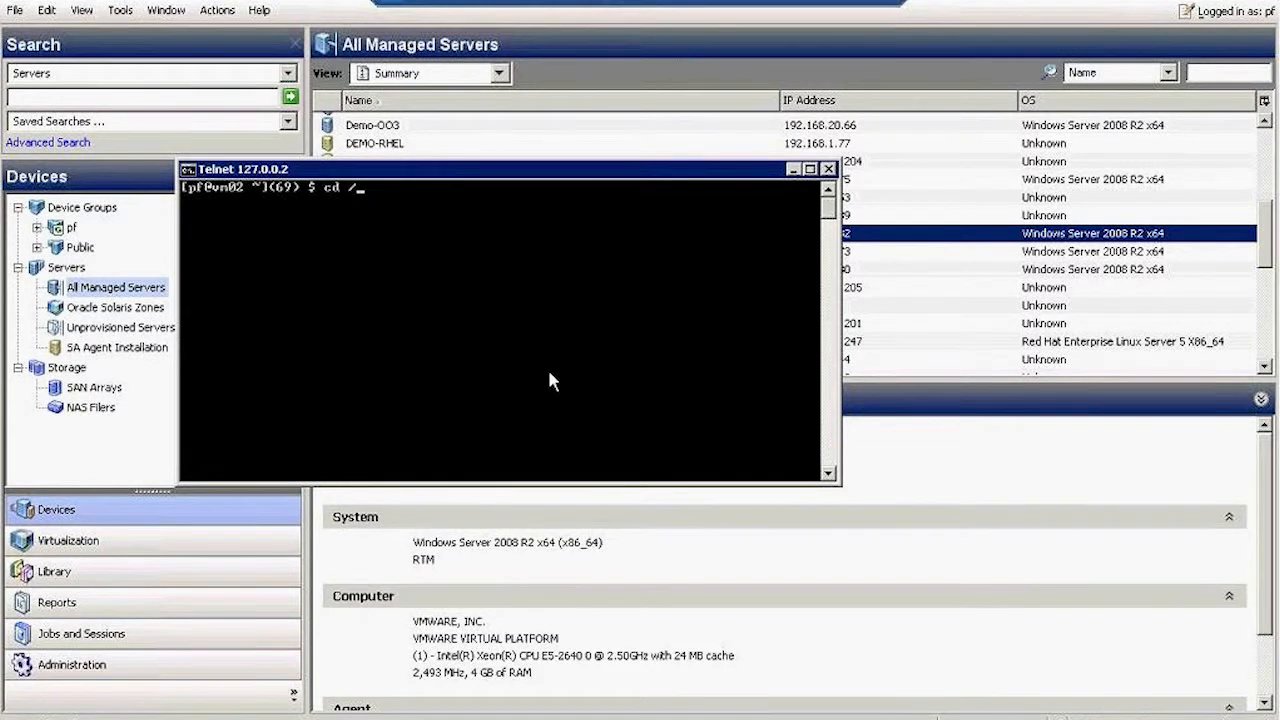
pyautogui.write('pwd')
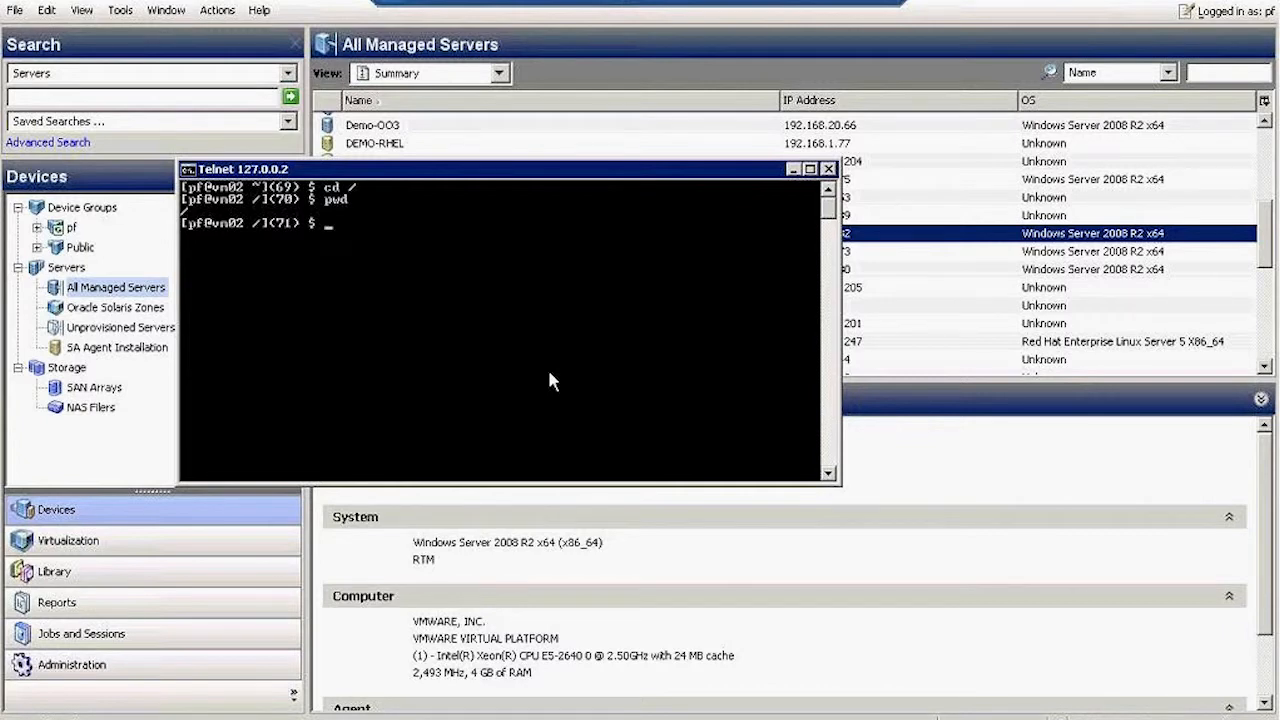
pyautogui.write('cd /opsw')
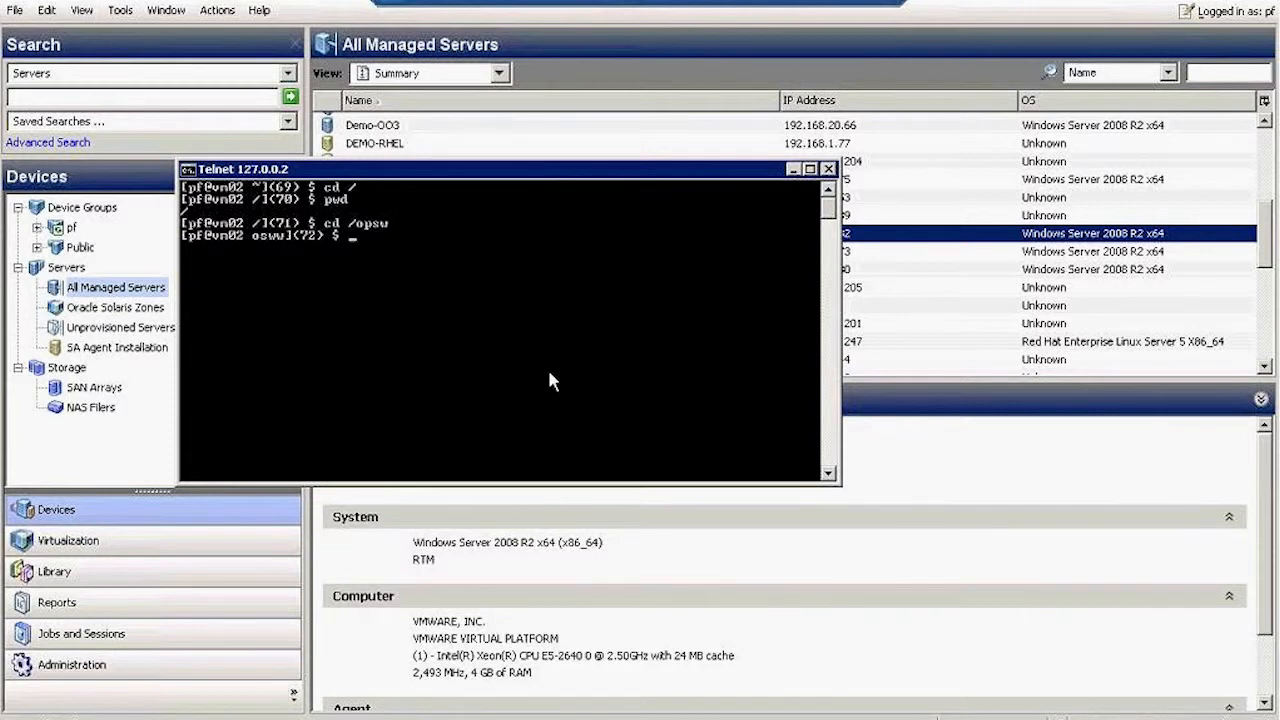
pyautogui.write('ls')
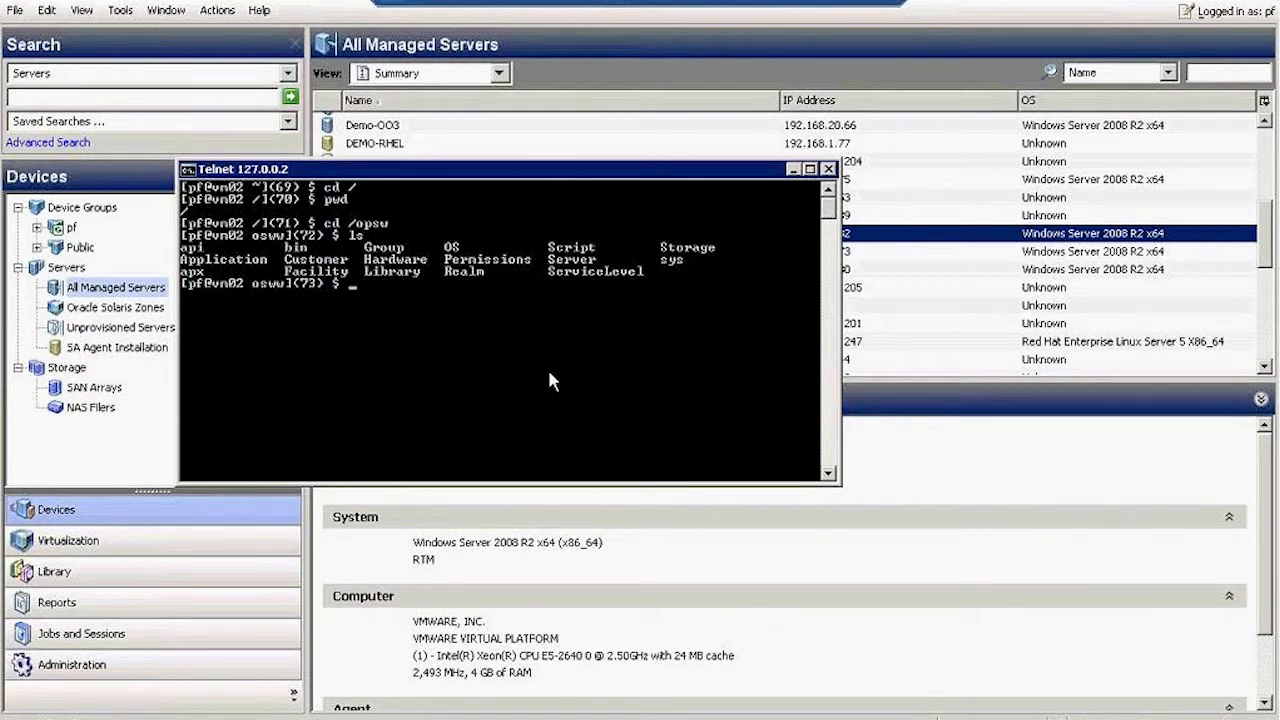
# Step: Enter /opsw/Server and list the managed server directories
pyautogui.write('cd Server')
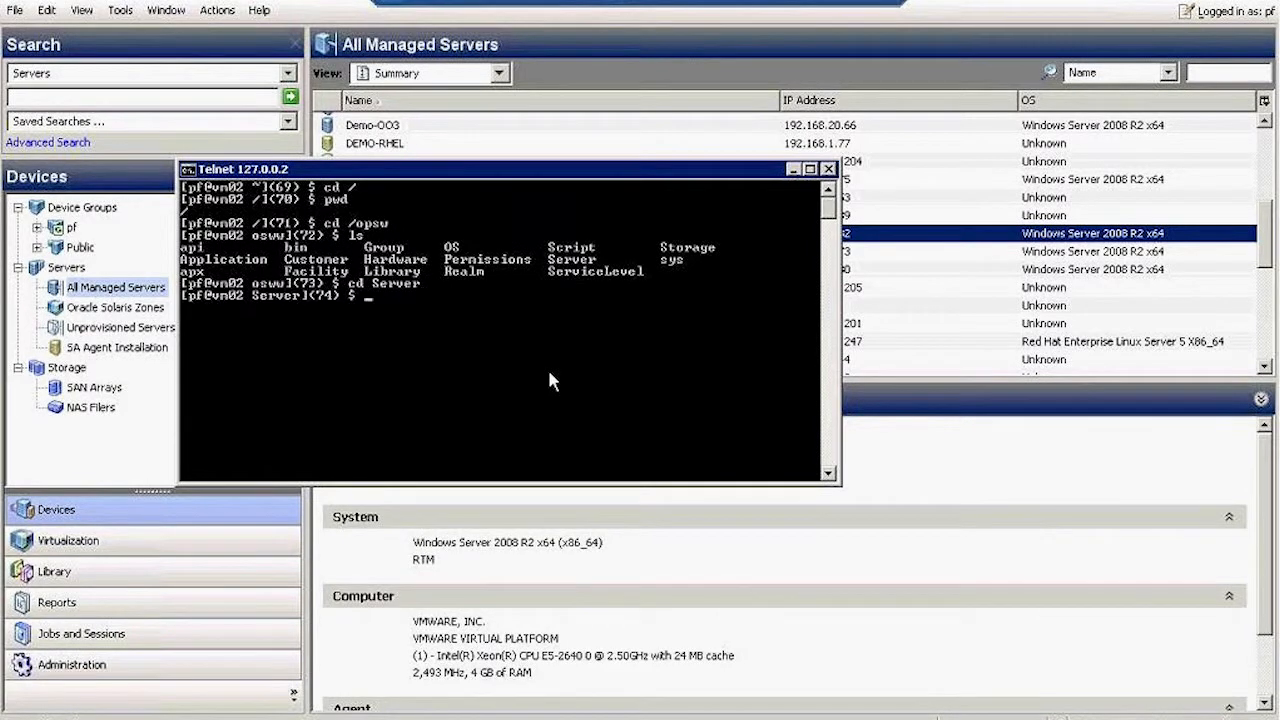
pyautogui.write('ls')
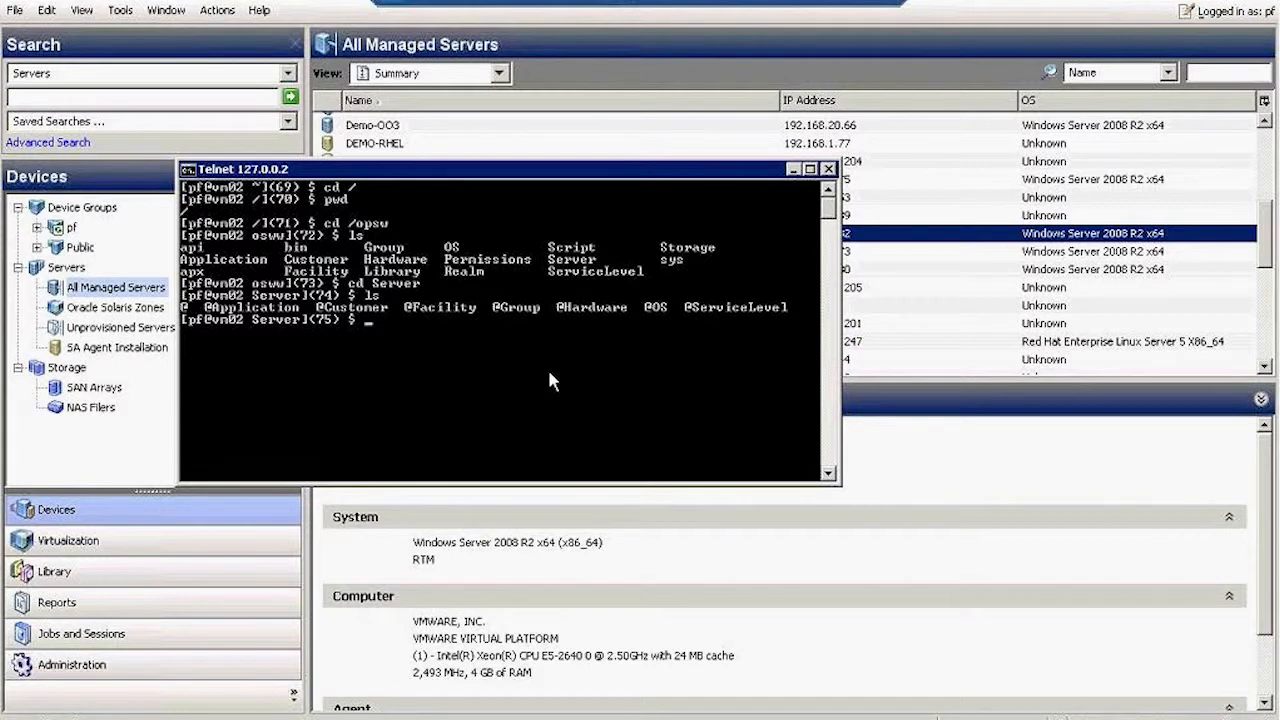
pyautogui.write('cd')
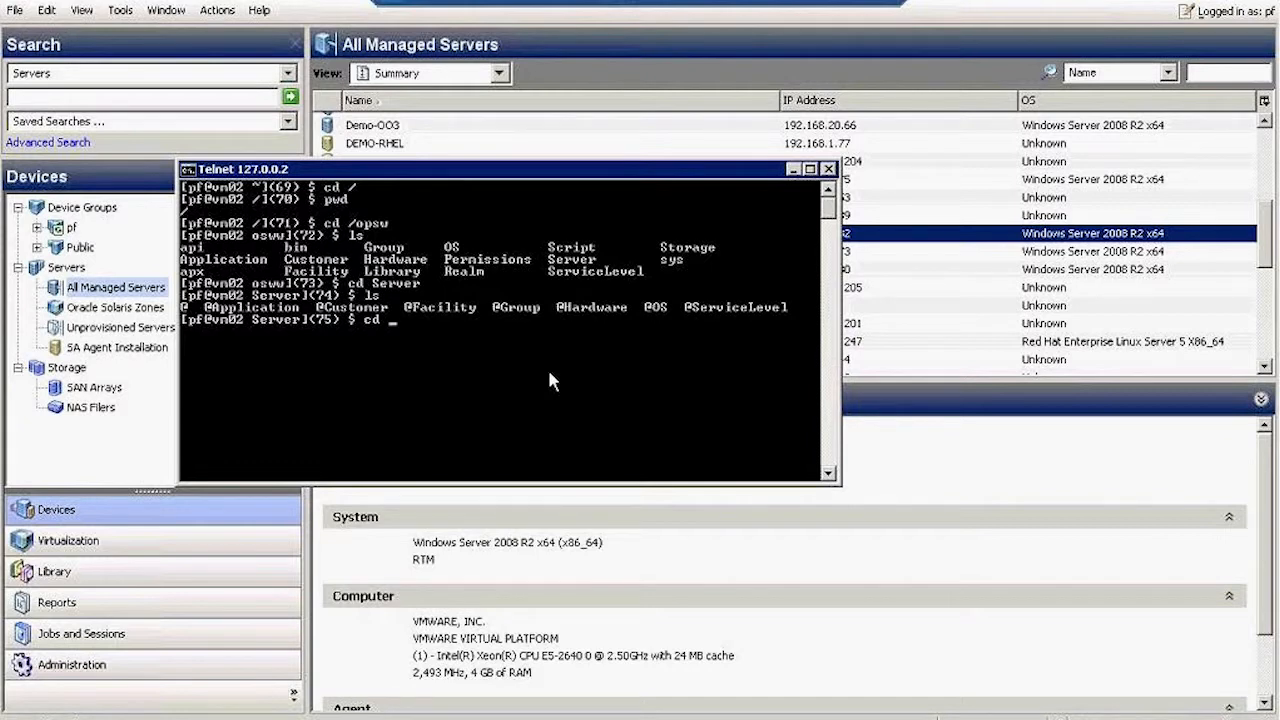
pyautogui.write('@')
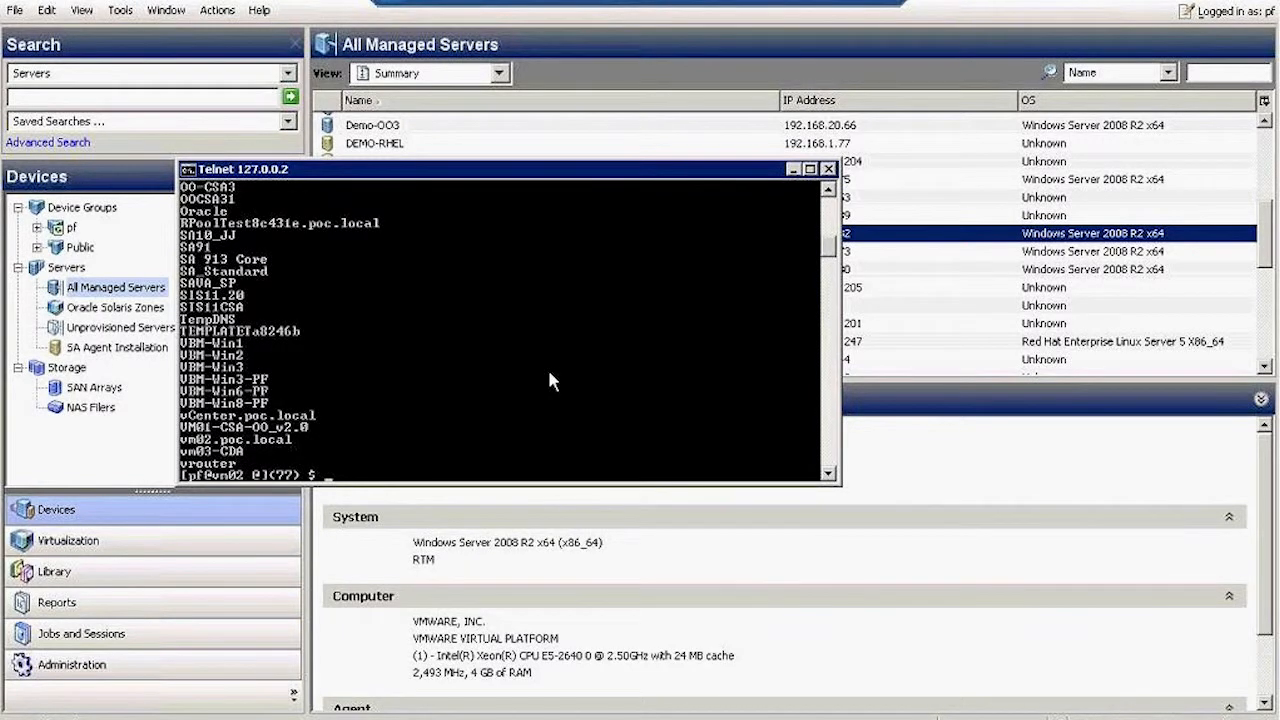
# Step: Change into the VBM-Win3-PF server directory with cd
pyautogui.write('cd')
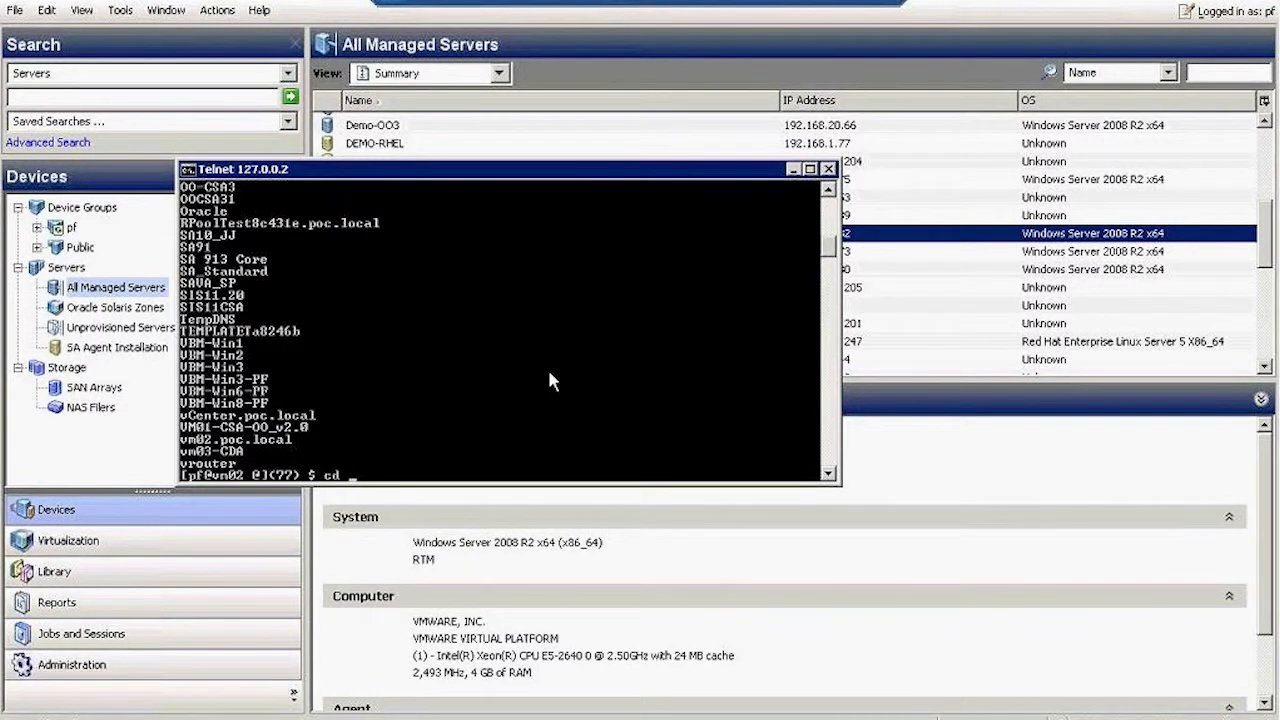
pyautogui.write('UBM-')
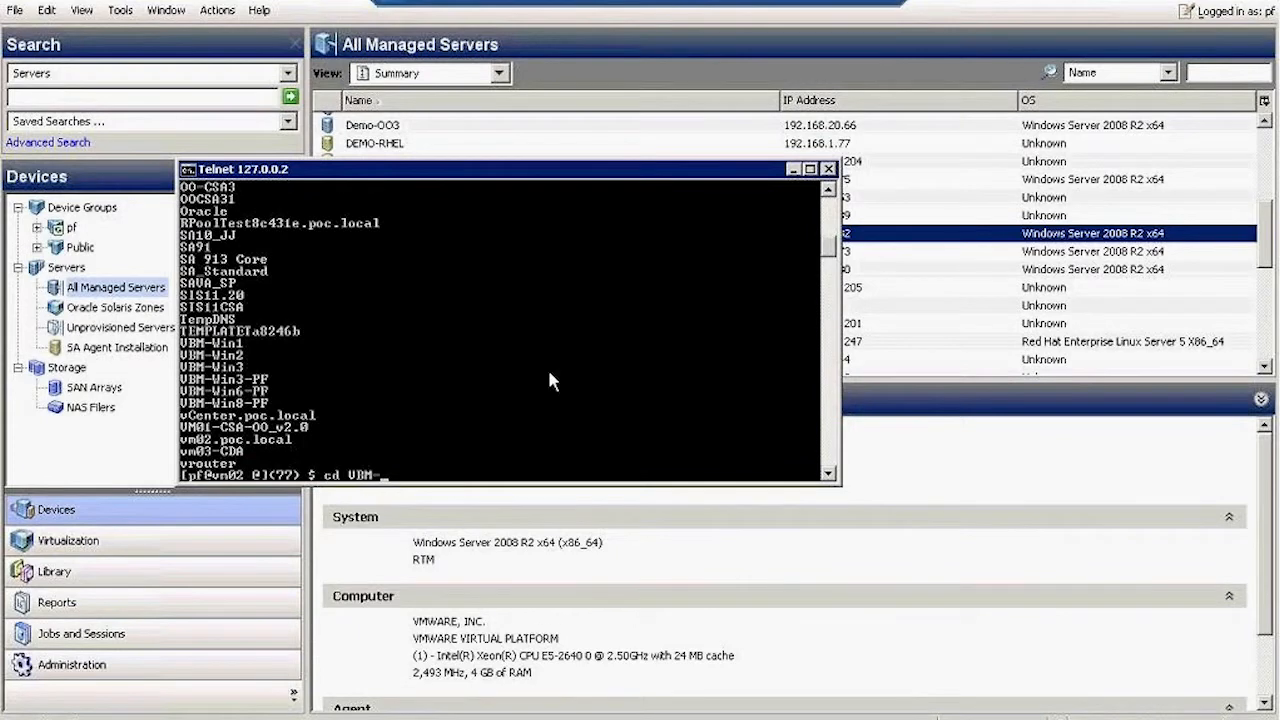
pyautogui.write('Win')
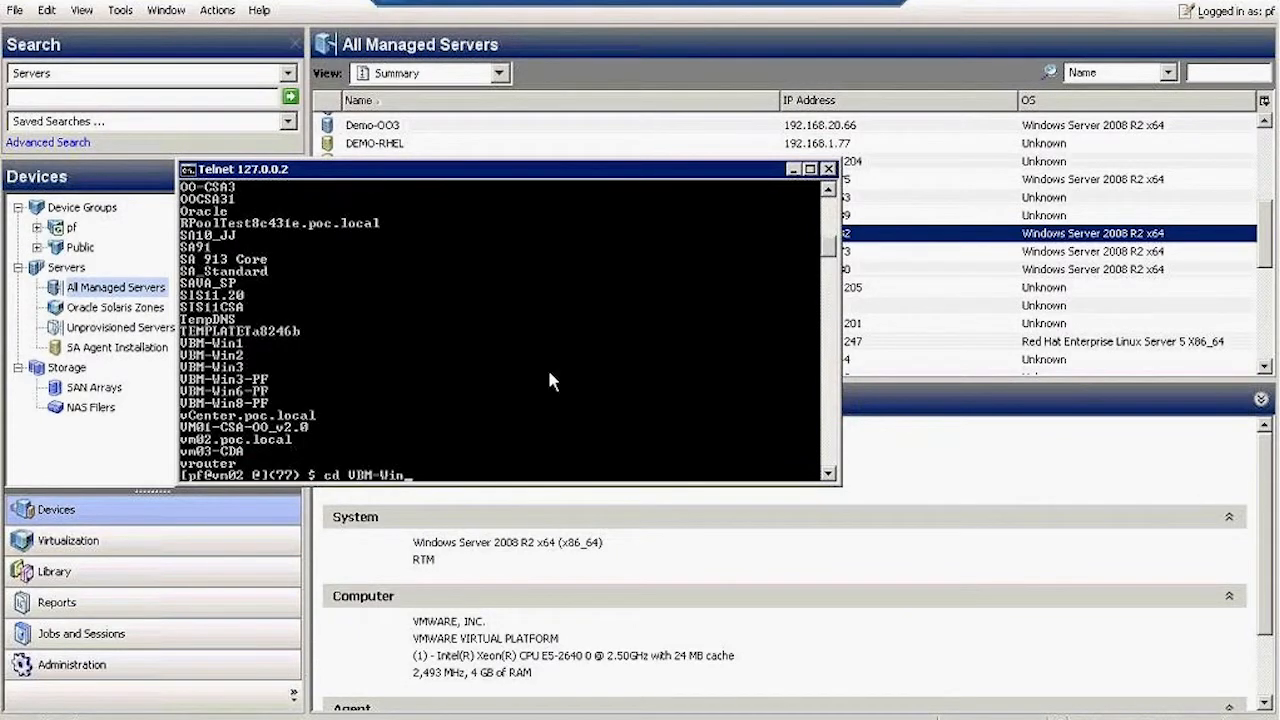
pyautogui.write('3-PF')
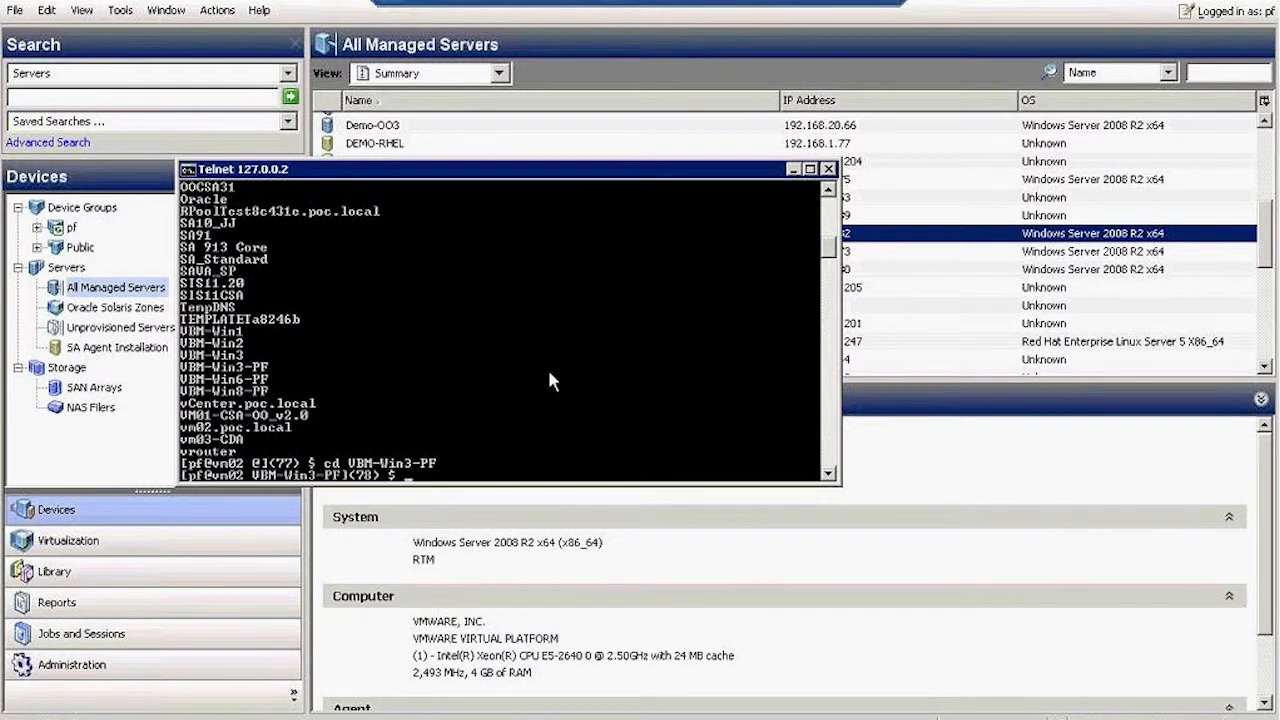
# Step: List VBM-Win3-PF's contents, CustAttr and info, then cat info to show its OS, model and IP 192.168.1.81
pyautogui.write('ls')
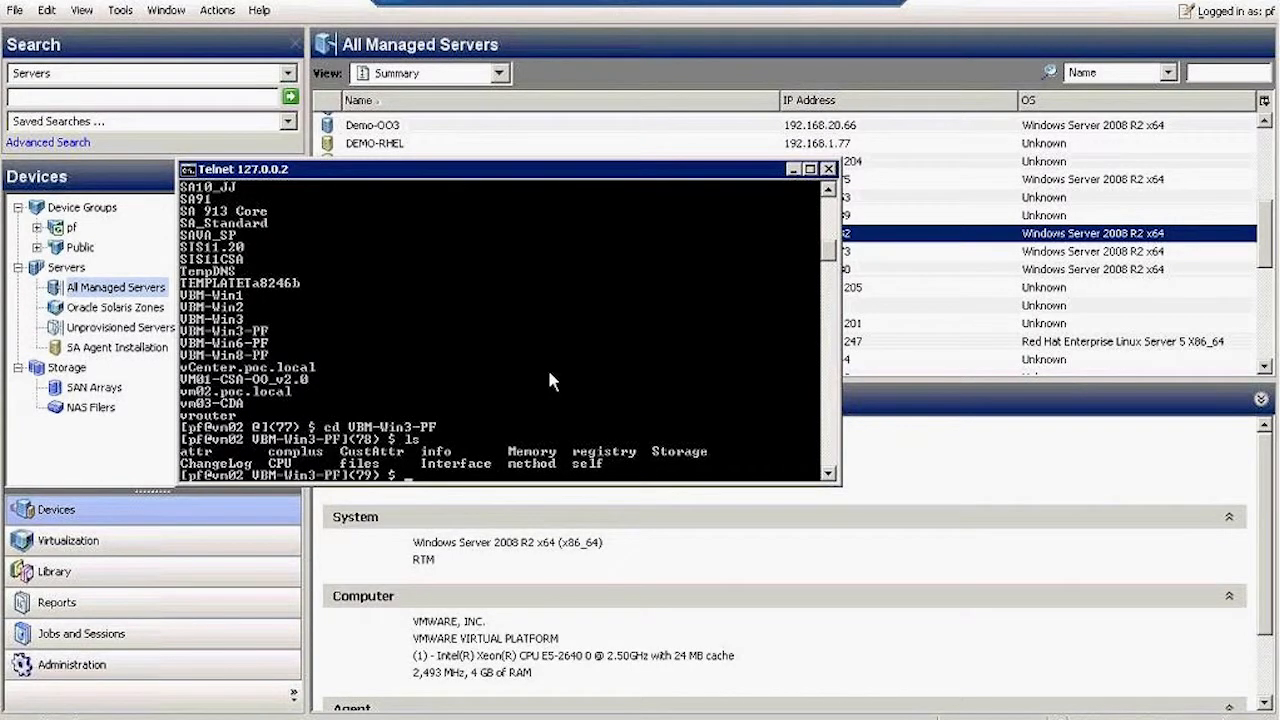
pyautogui.write('ls')
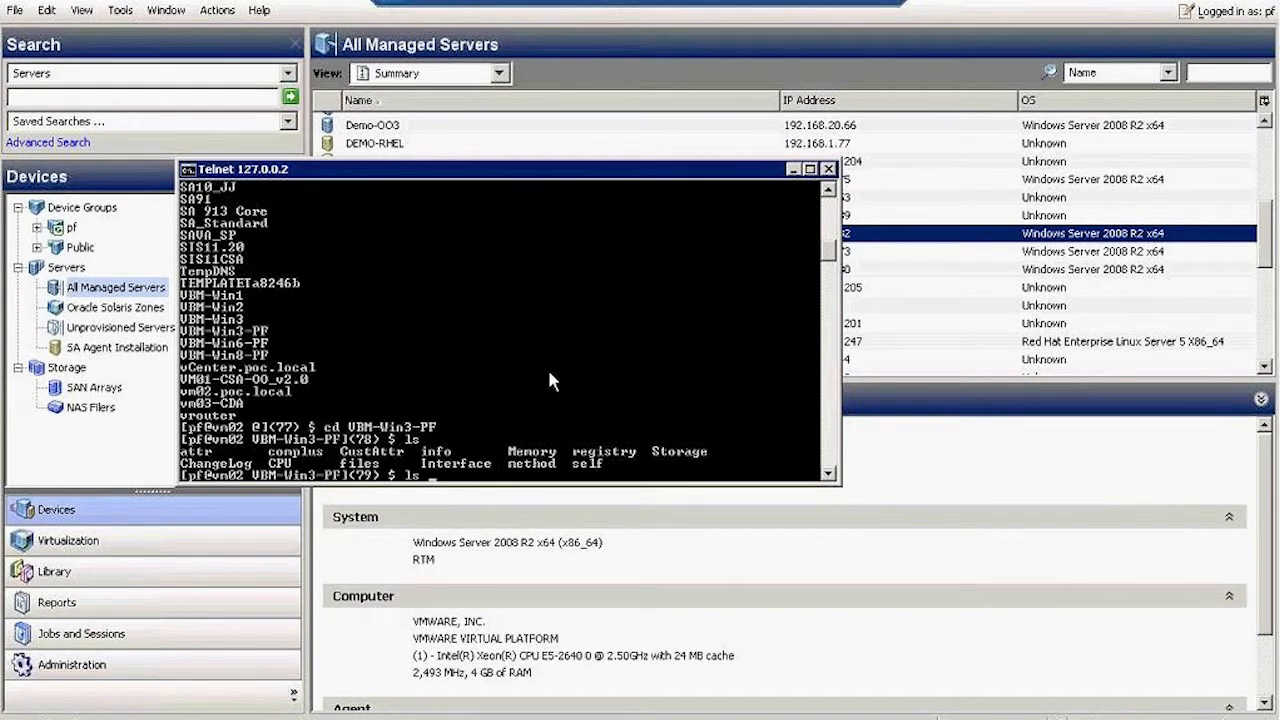
pyautogui.write('CustAttr')
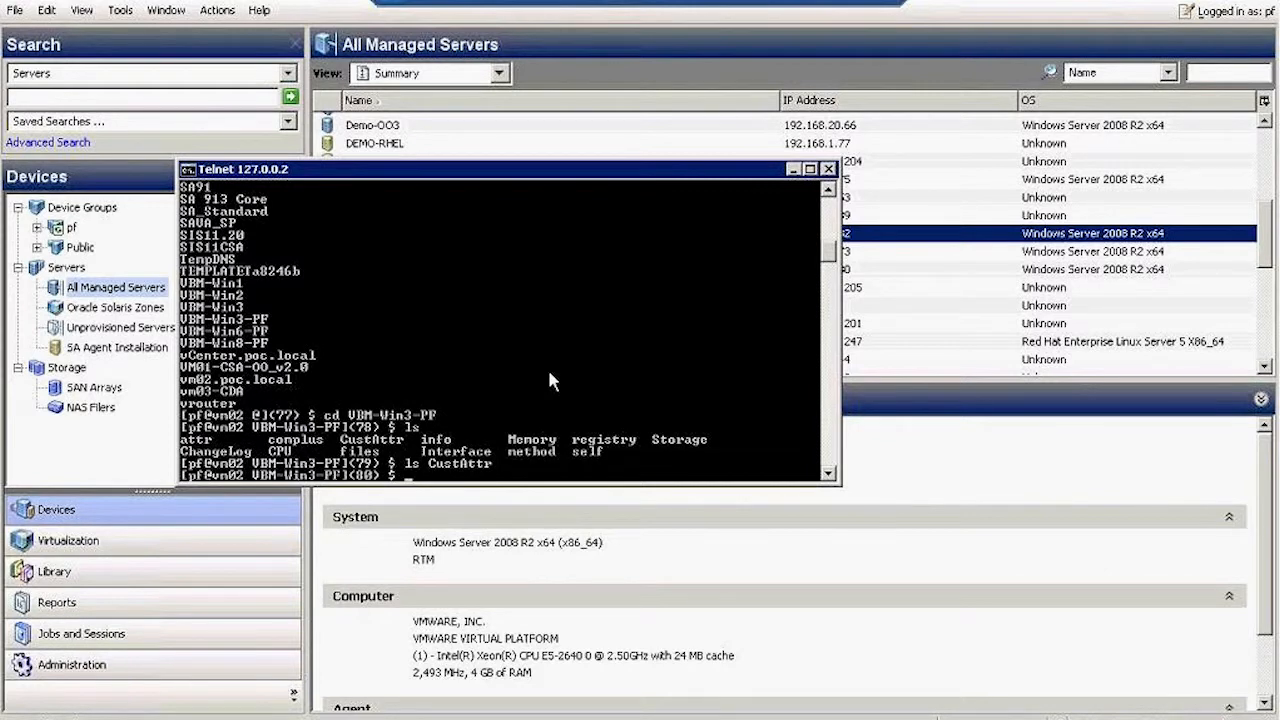
pyautogui.write('ls info')
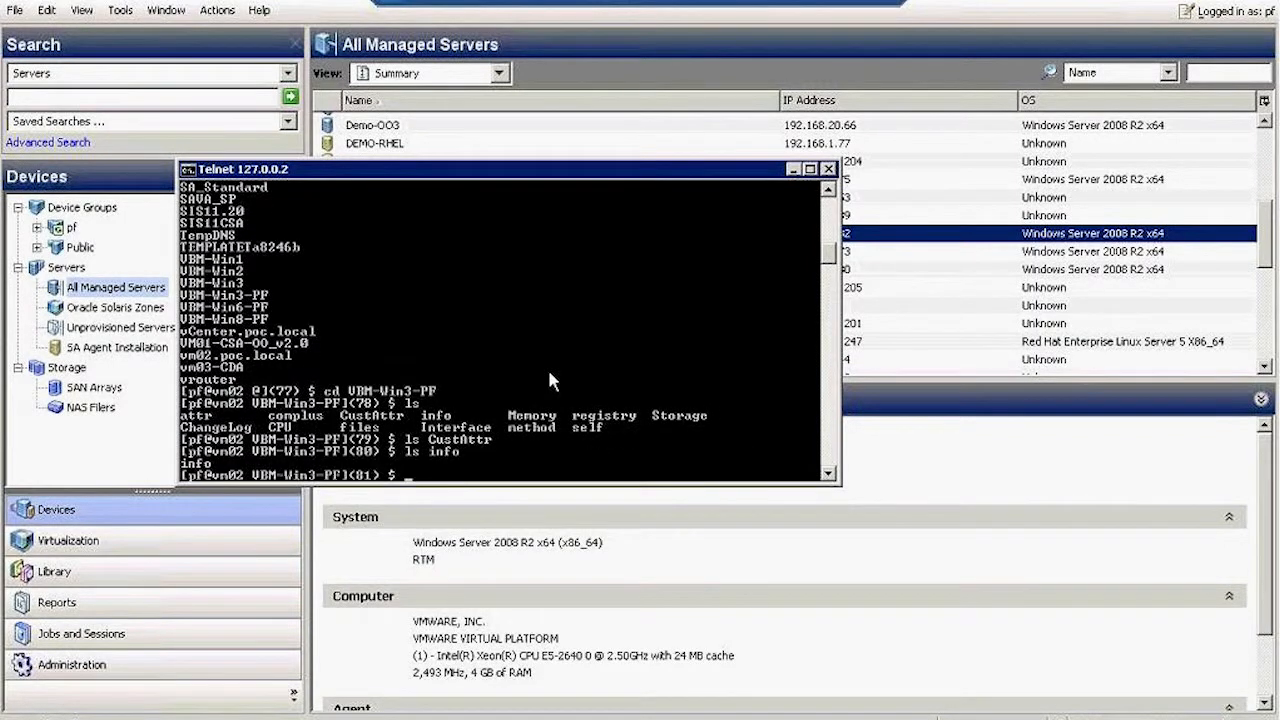
pyautogui.write('ls')
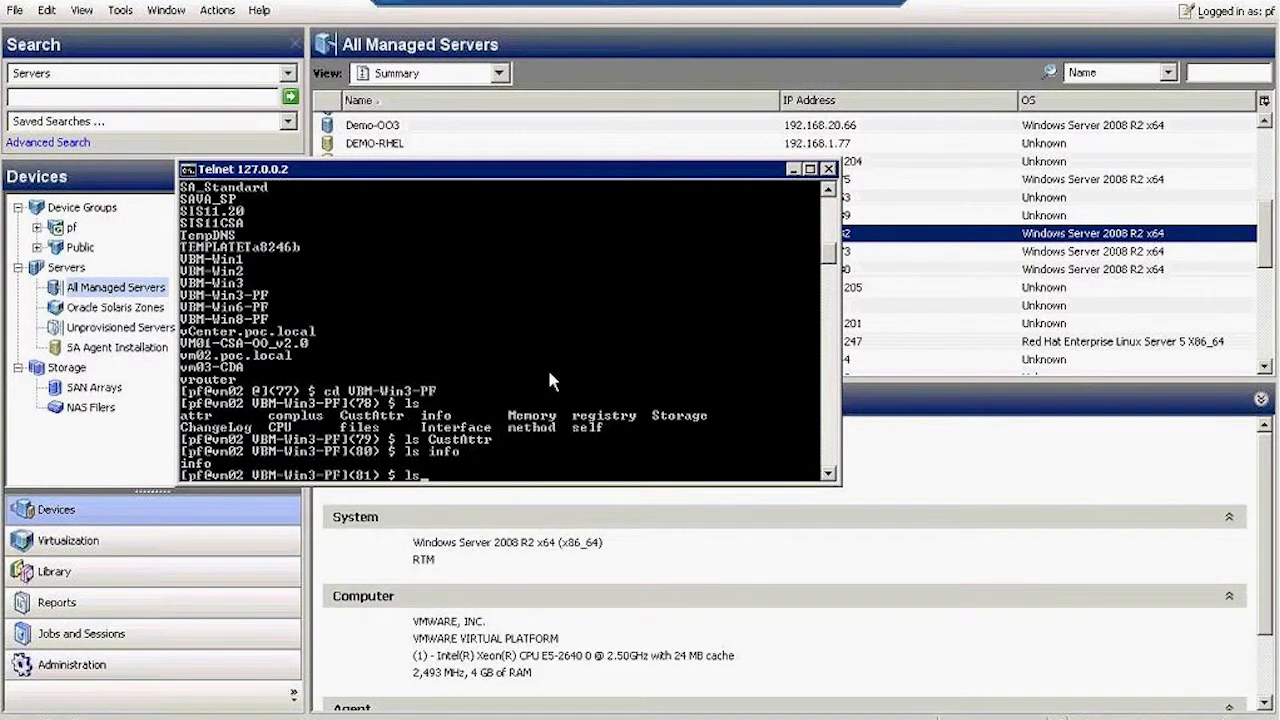
pyautogui.write('cat info')
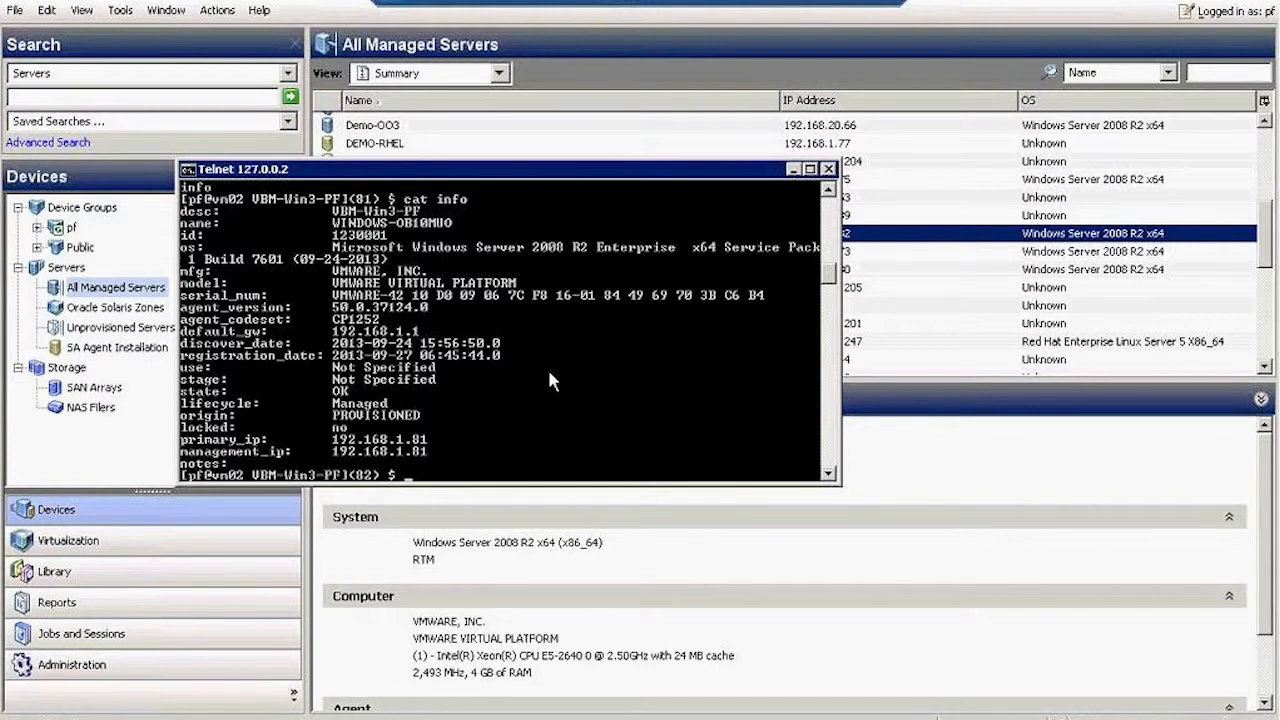
# Step: List files/, files/Administrator/ and files/Administrator/C to show Program Files, Users and Windows
pyautogui.write('ls files')
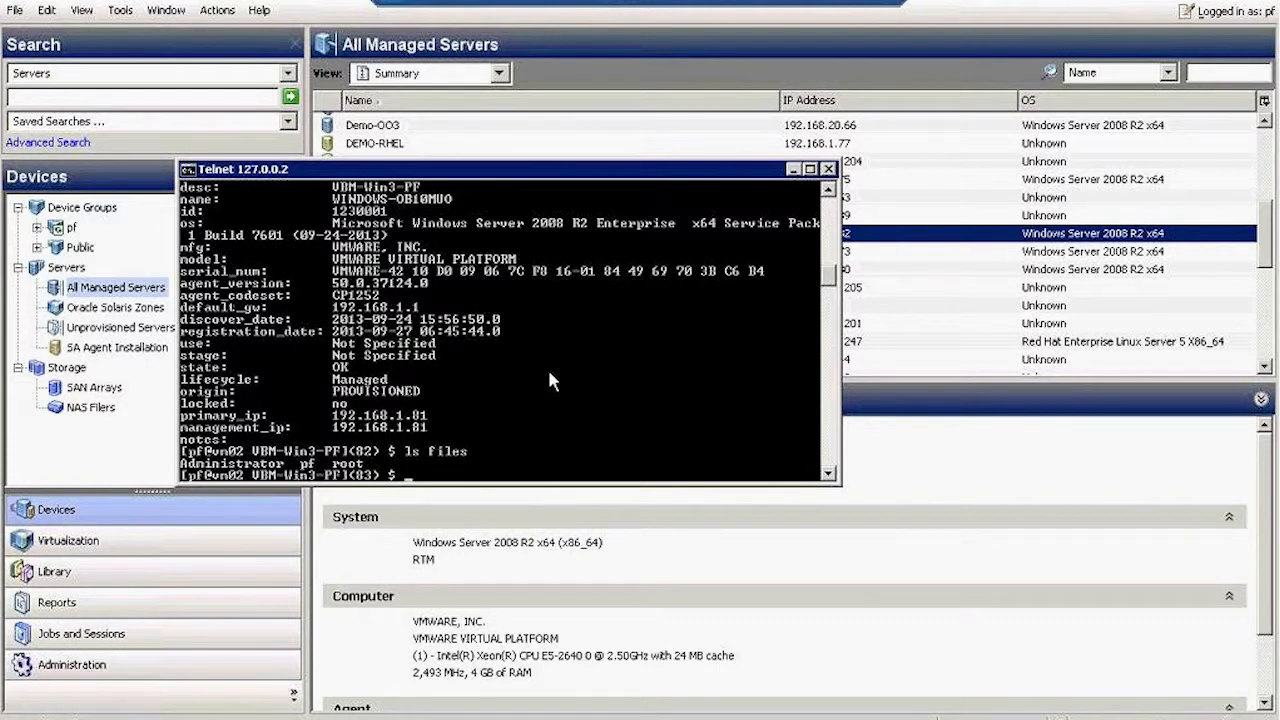
pyautogui.write('ls fi')
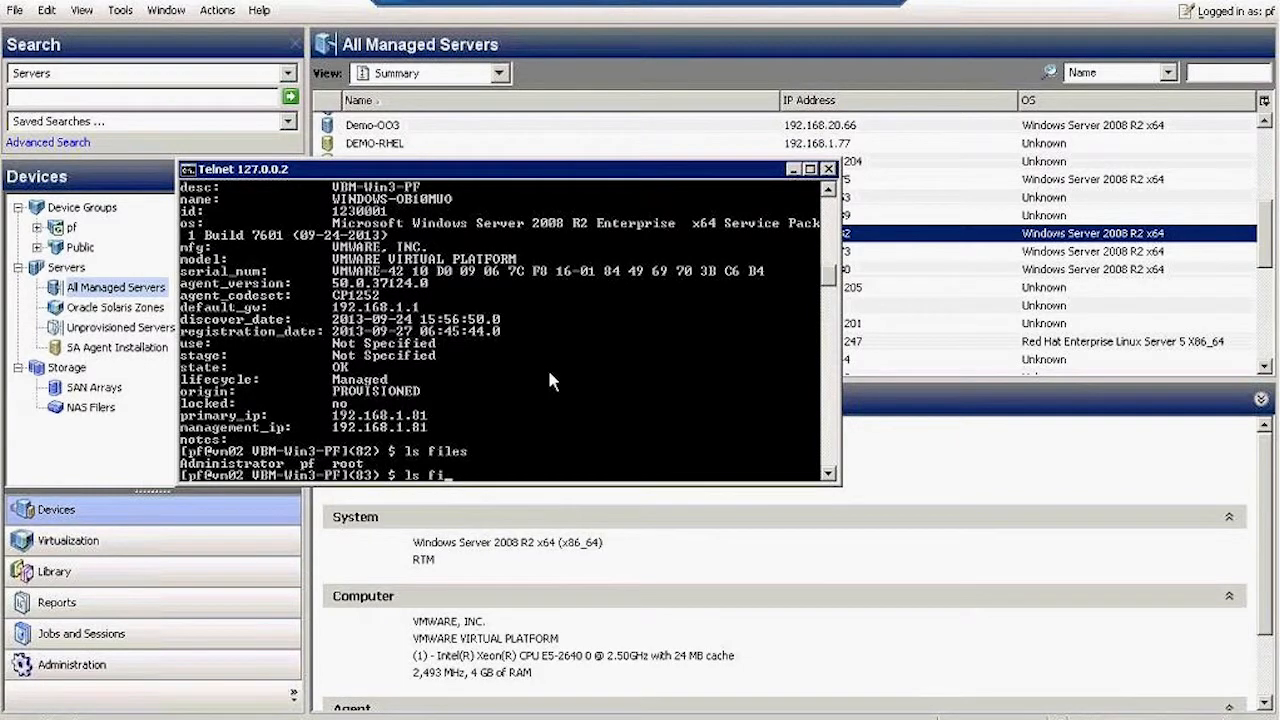
pyautogui.write('ls files/')
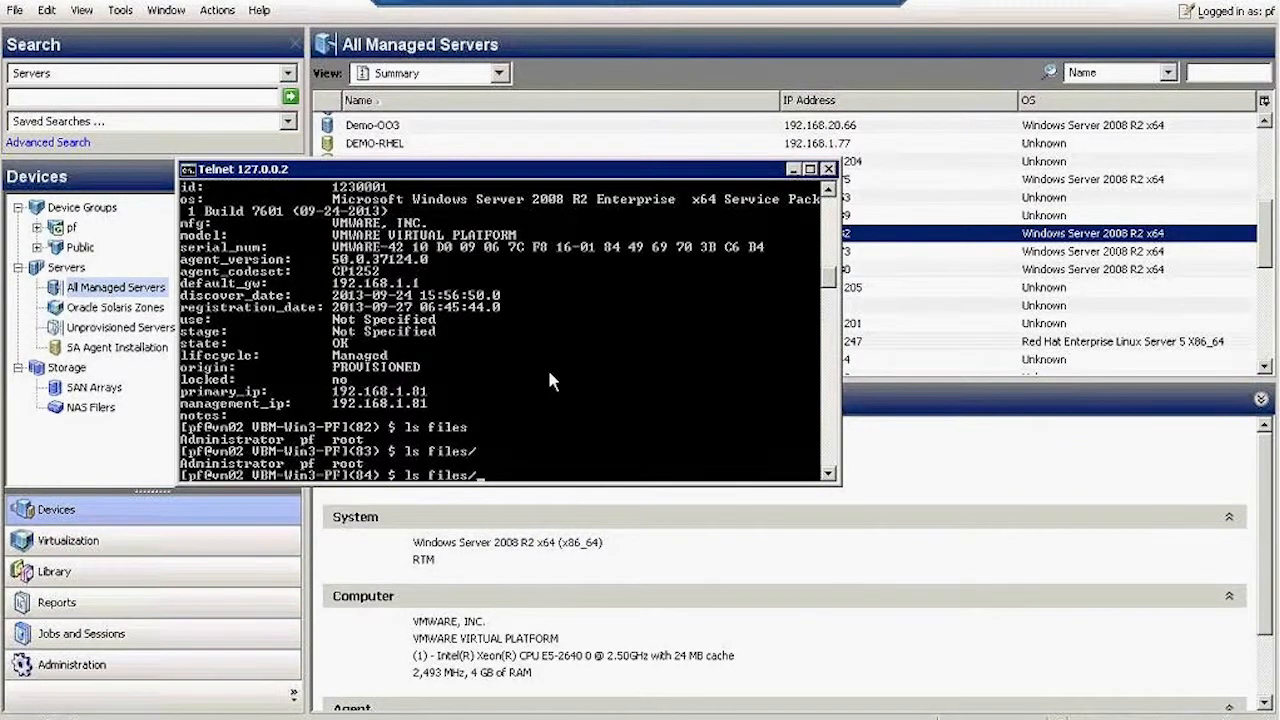
pyautogui.write('Administrator/')
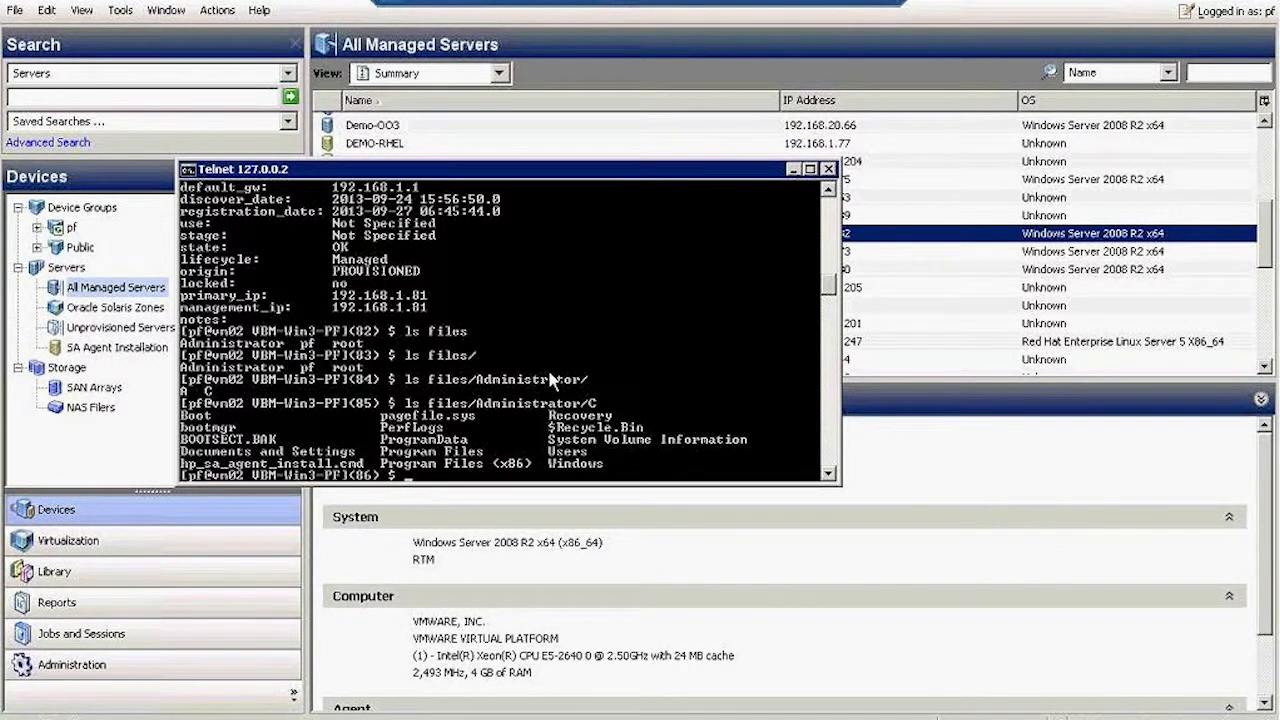
pyautogui.write('ls files/Administrator/C')
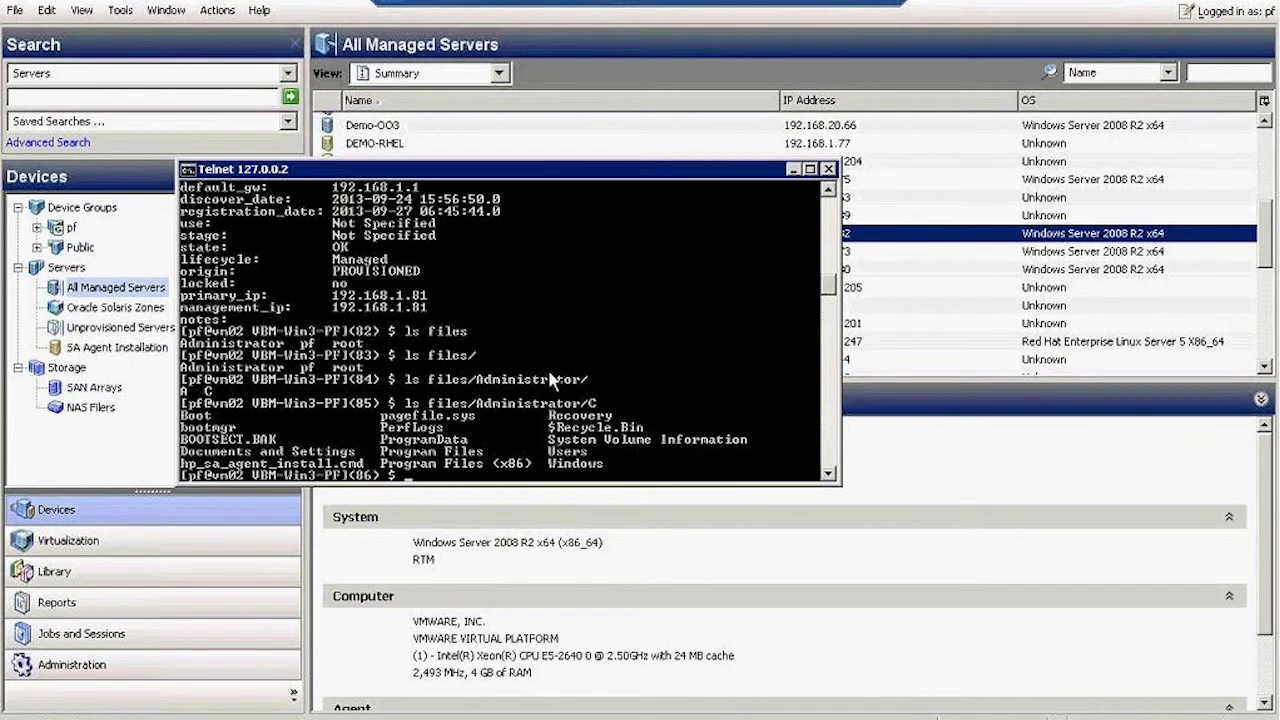
# Step: Copy files/Administrator/C/hp_sa_agent_install.cmd to ~/. and list the home folder to confirm it
pyautogui.write('ls files/Administrator/C')
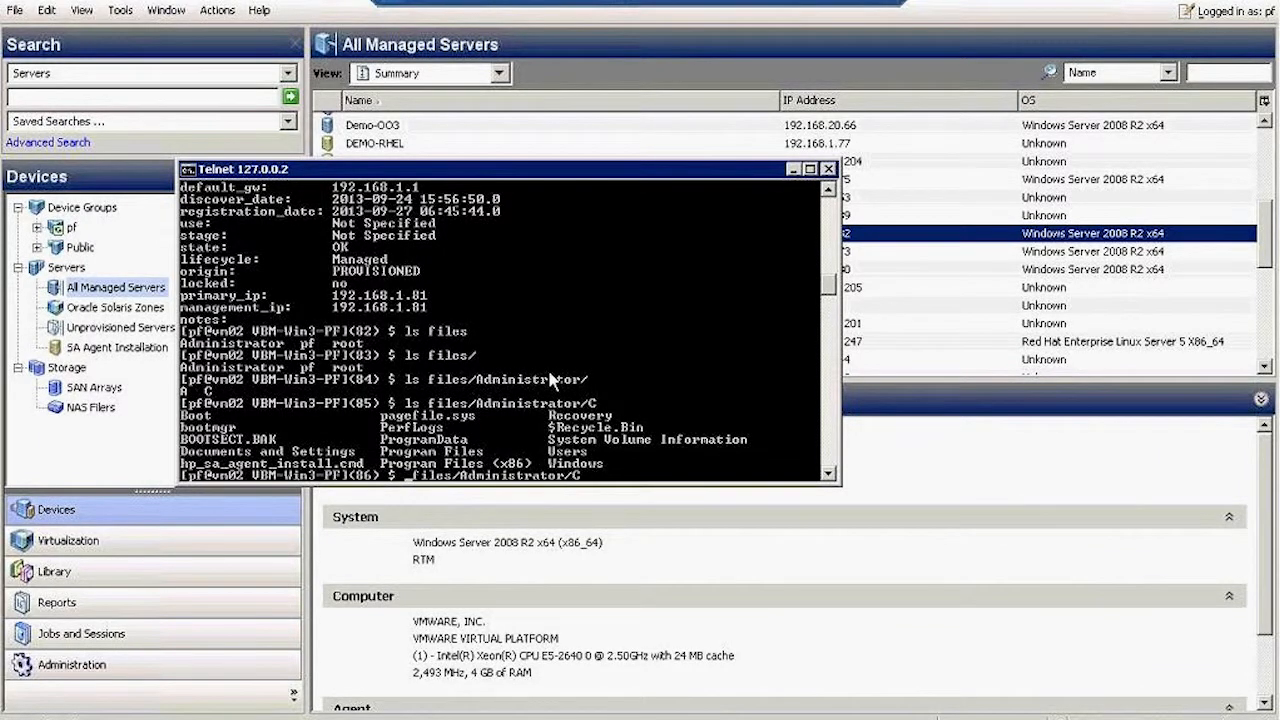
pyautogui.write('cp files/Administrator/C')
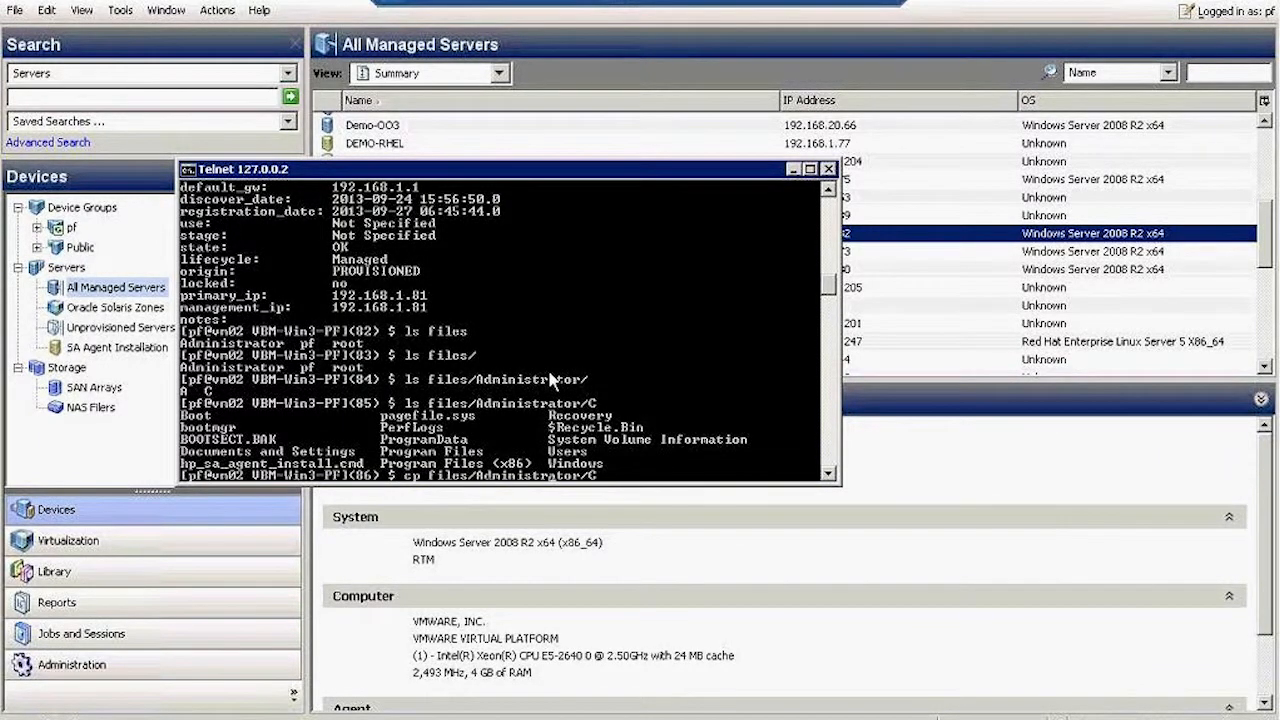
pyautogui.write('/hp_sa_agent_install.cmd ~.')
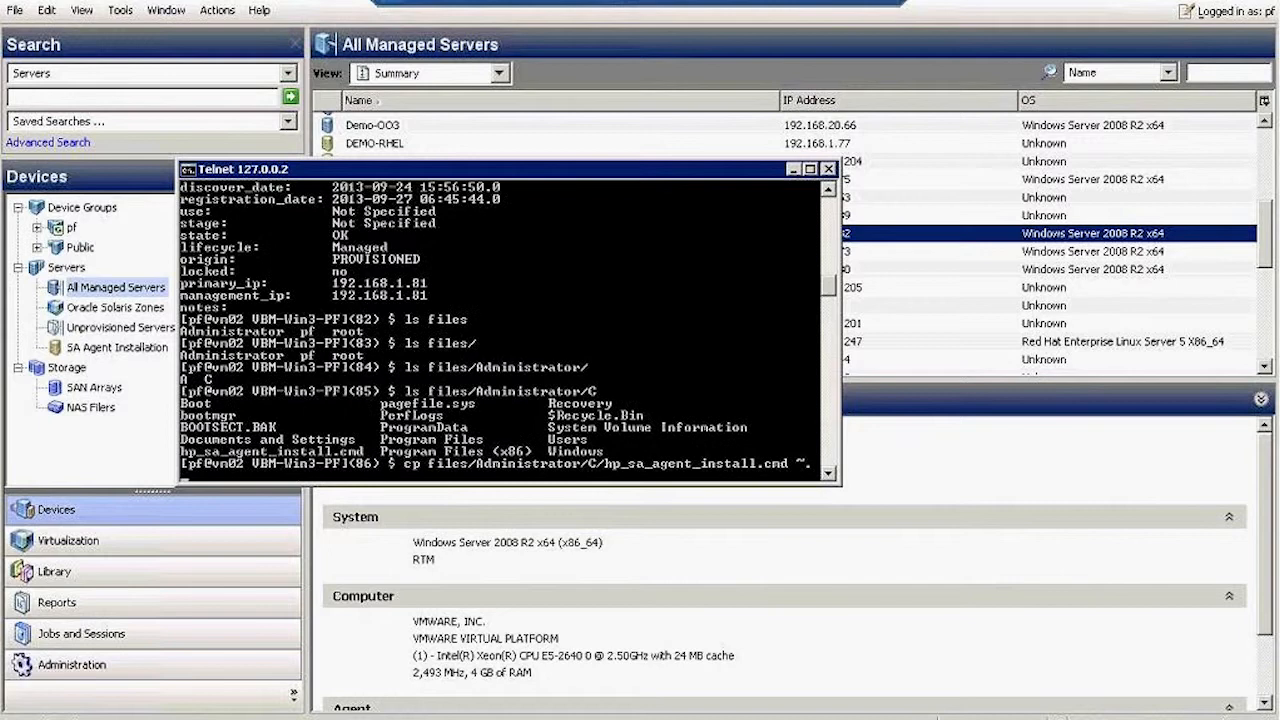
pyautogui.moveTo(550, 380)
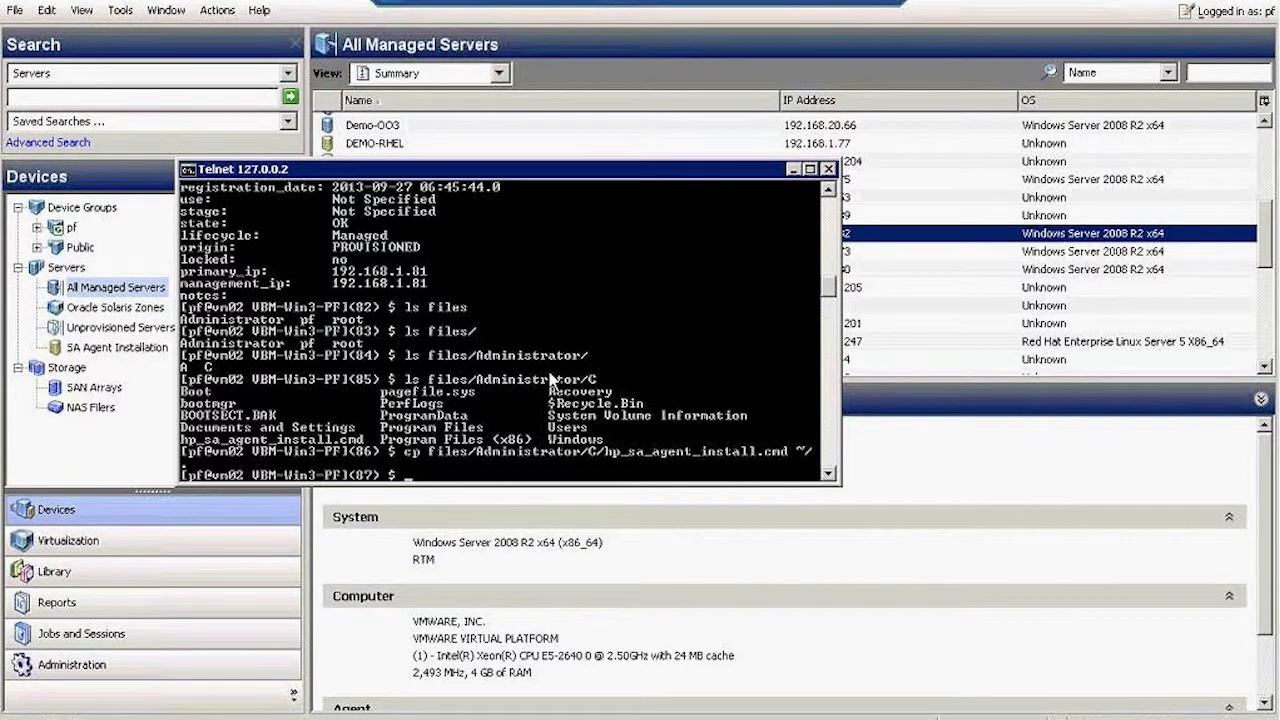
pyautogui.write('ls ~/')
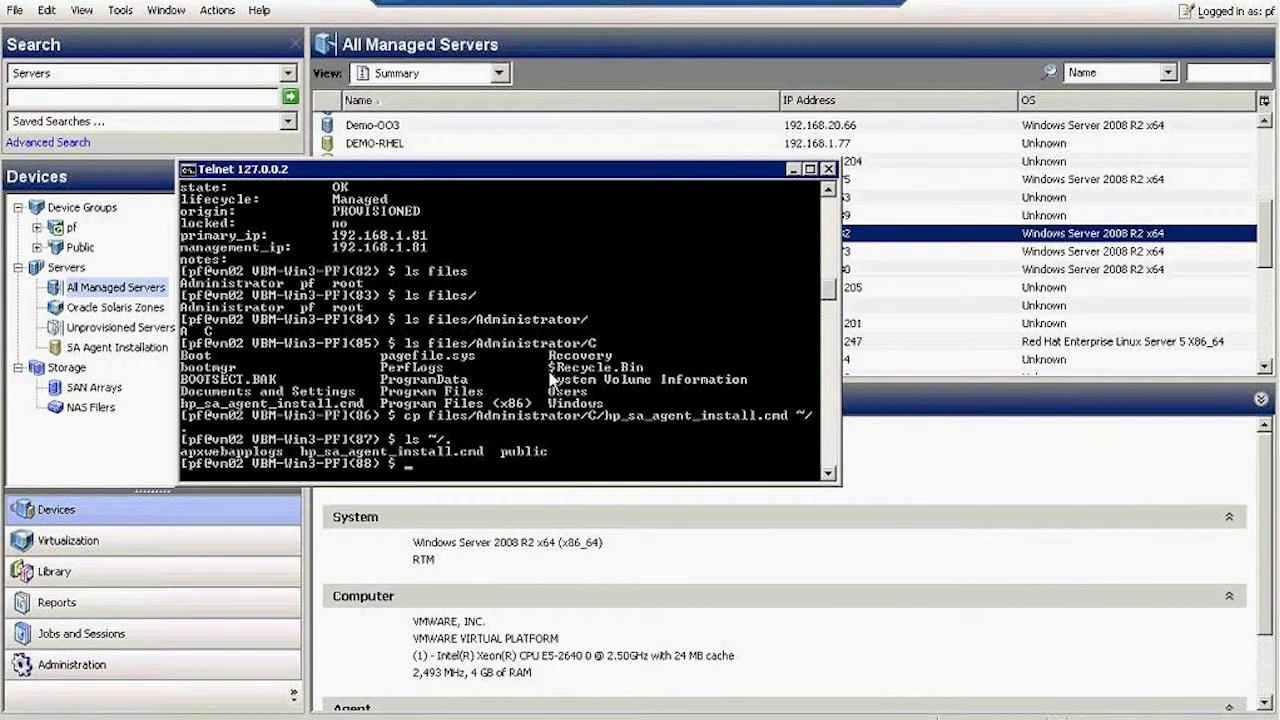
# Step: Go back to the server list and list VBM-Win8-PF/files/ showing Administrator, pf and root
pyautogui.write('cd ..')
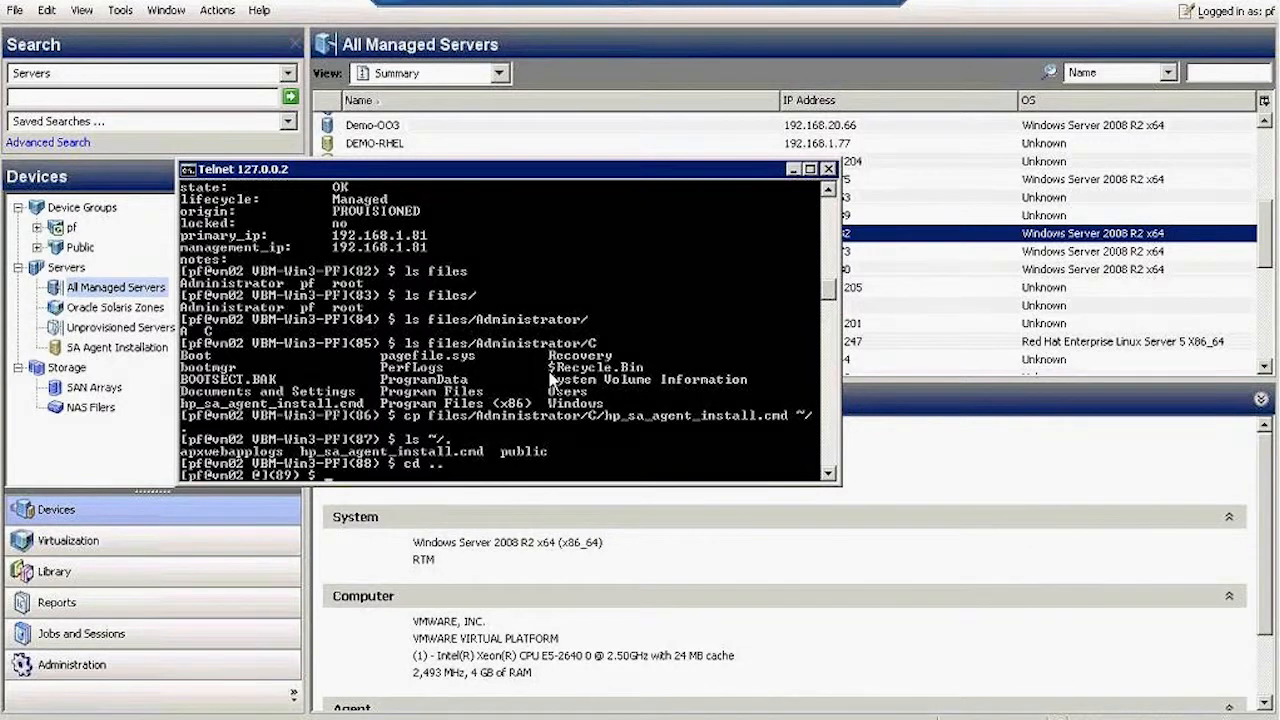
pyautogui.write('ls')
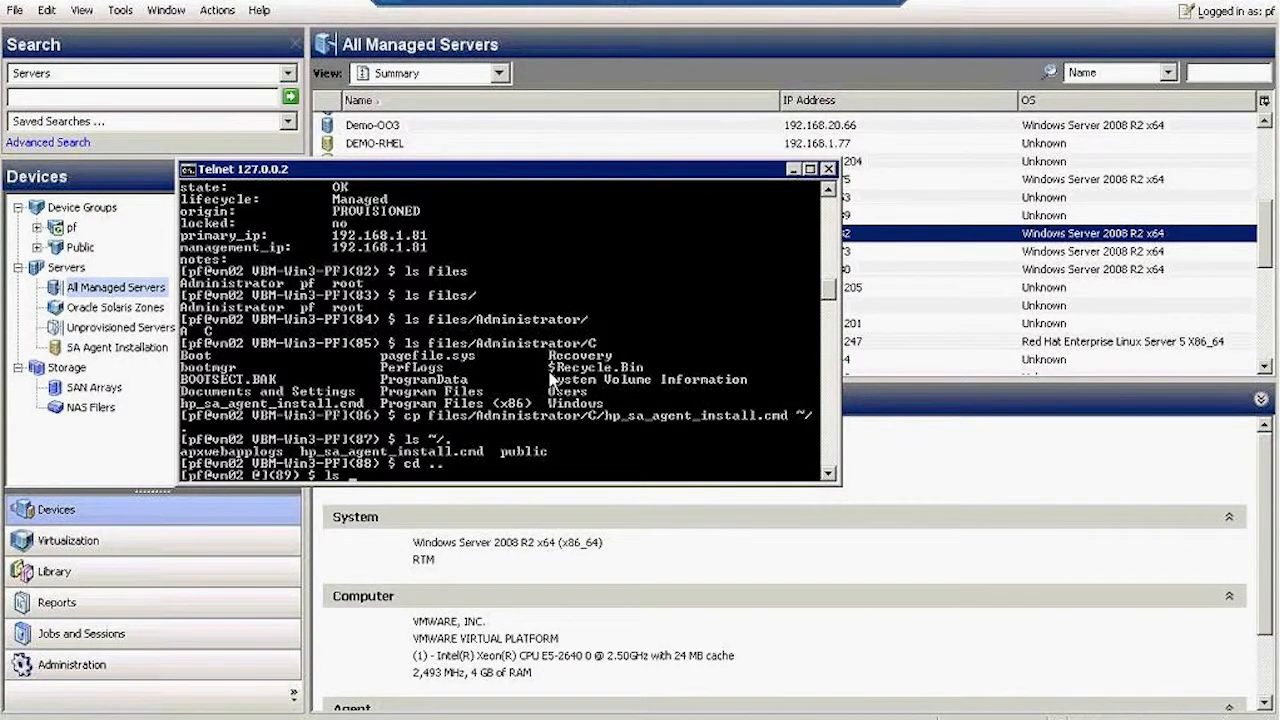
pyautogui.write('VBM-Win')
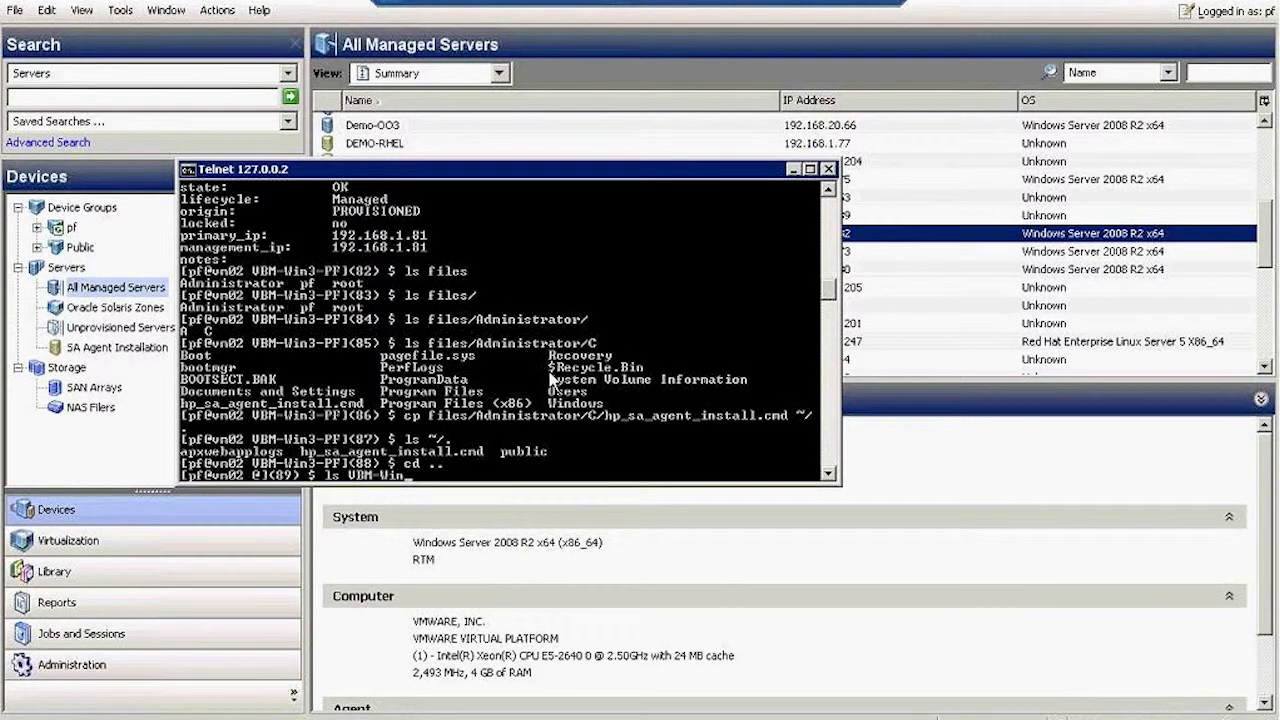
pyautogui.write('8-PF/')
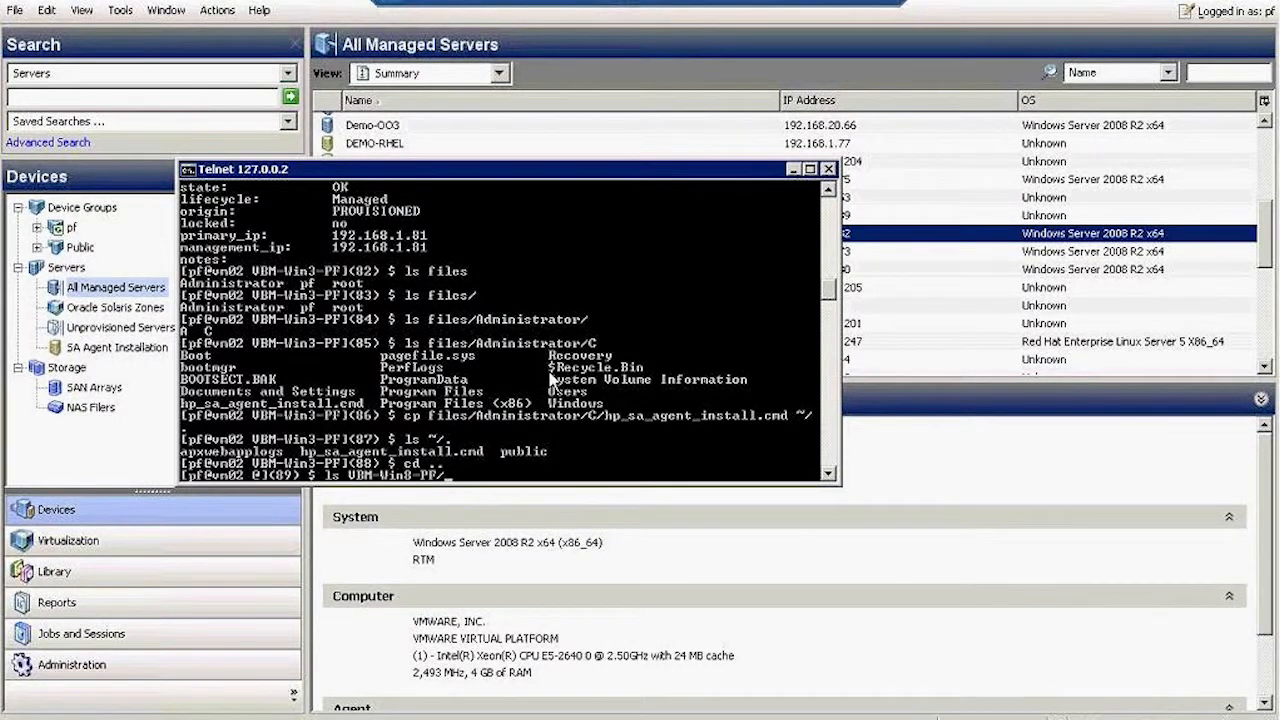
pyautogui.write('files/')
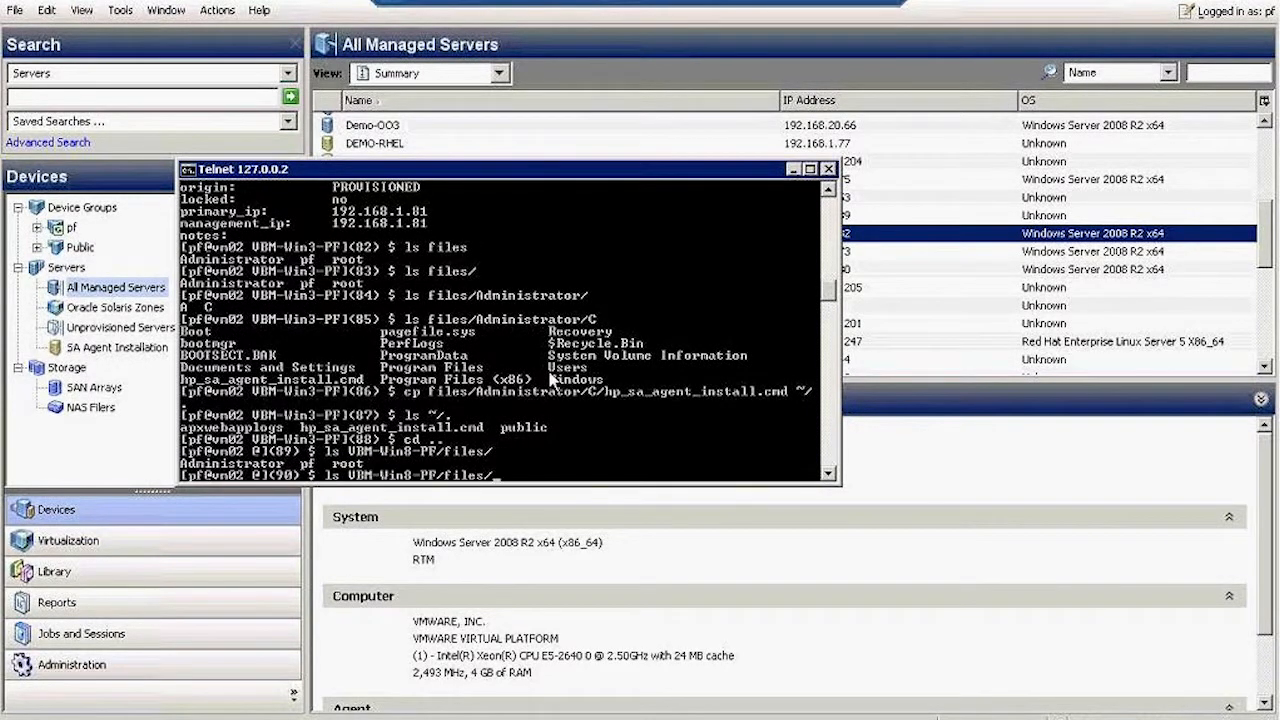
pyautogui.write('Admin')
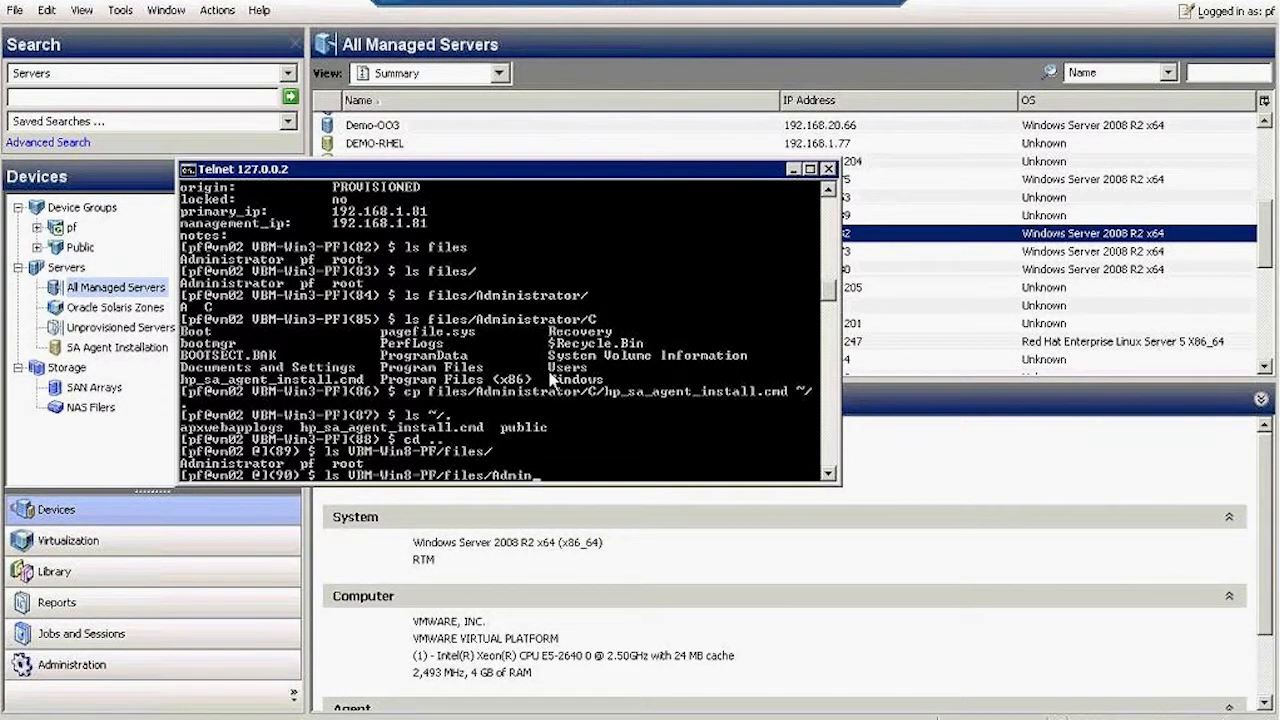